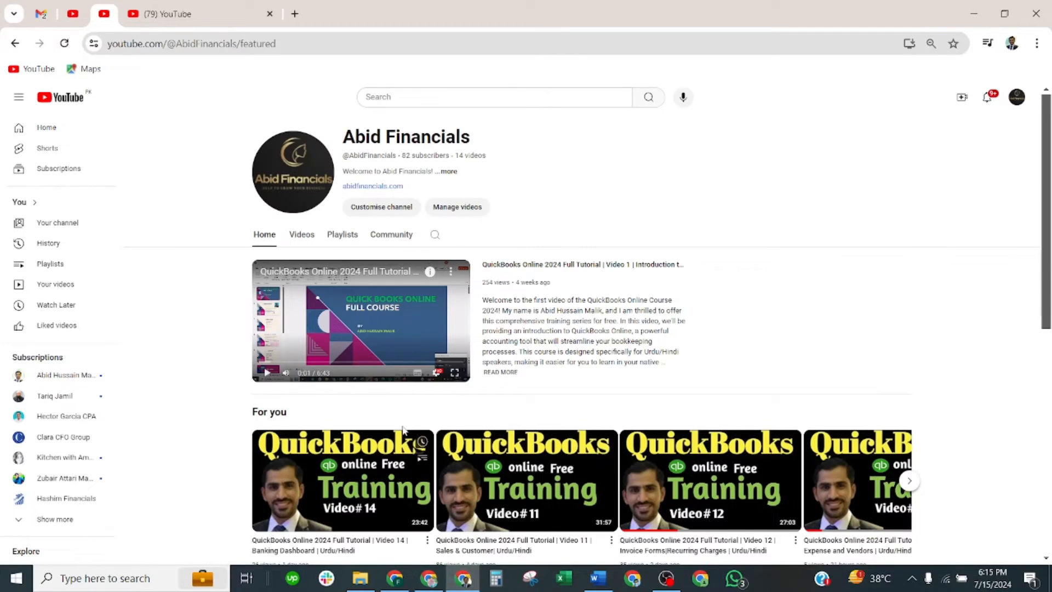
pyautogui.moveTo(366, 254)
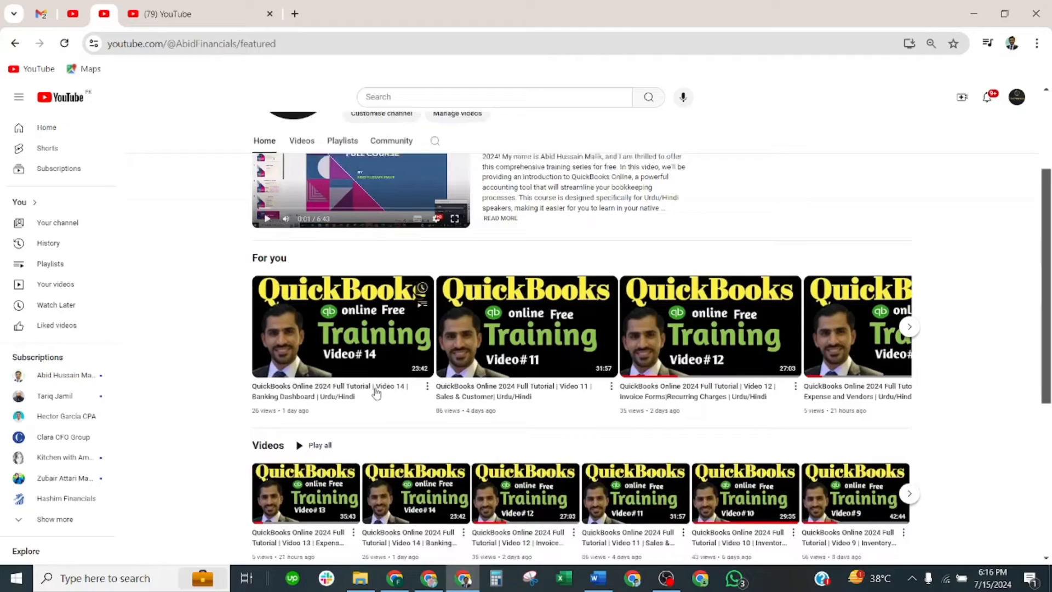
# Show the channel's Playlists page listing the QuickBooks Online Full Course playlist
pyautogui.scroll(-3)
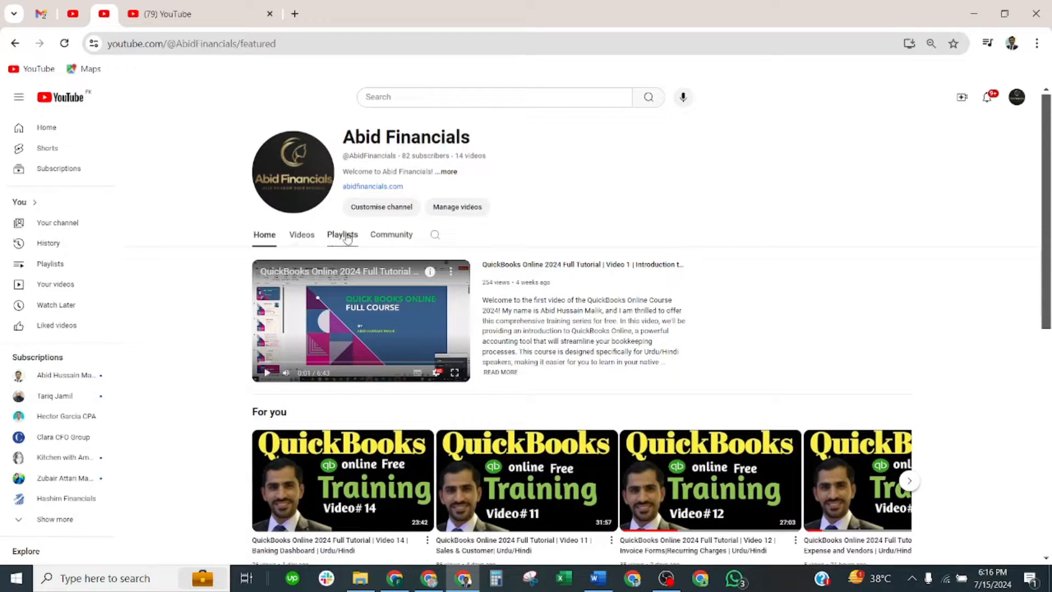
pyautogui.click(342, 234)
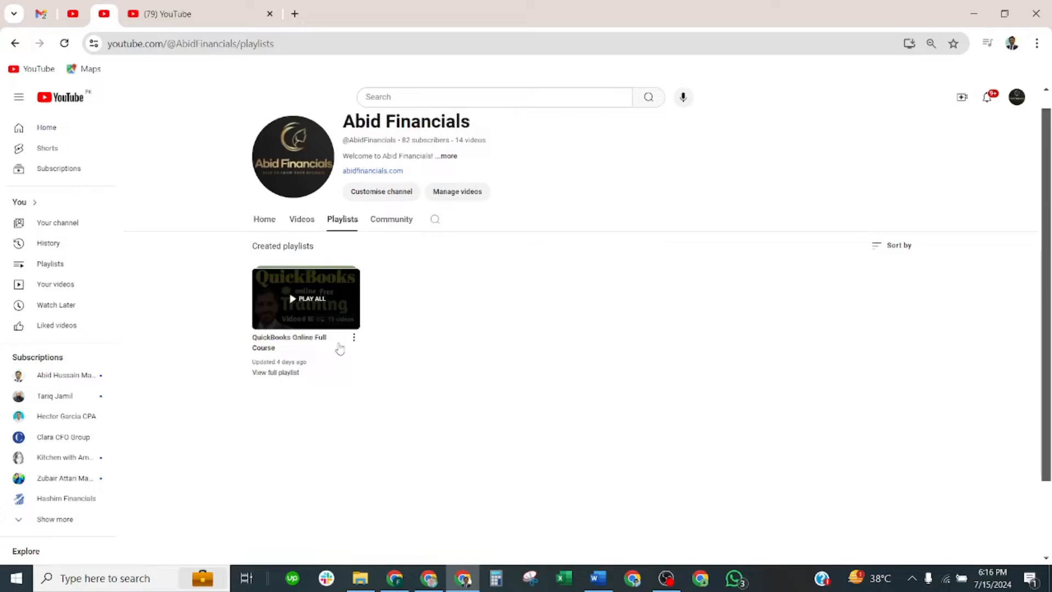
pyautogui.scroll(-3)
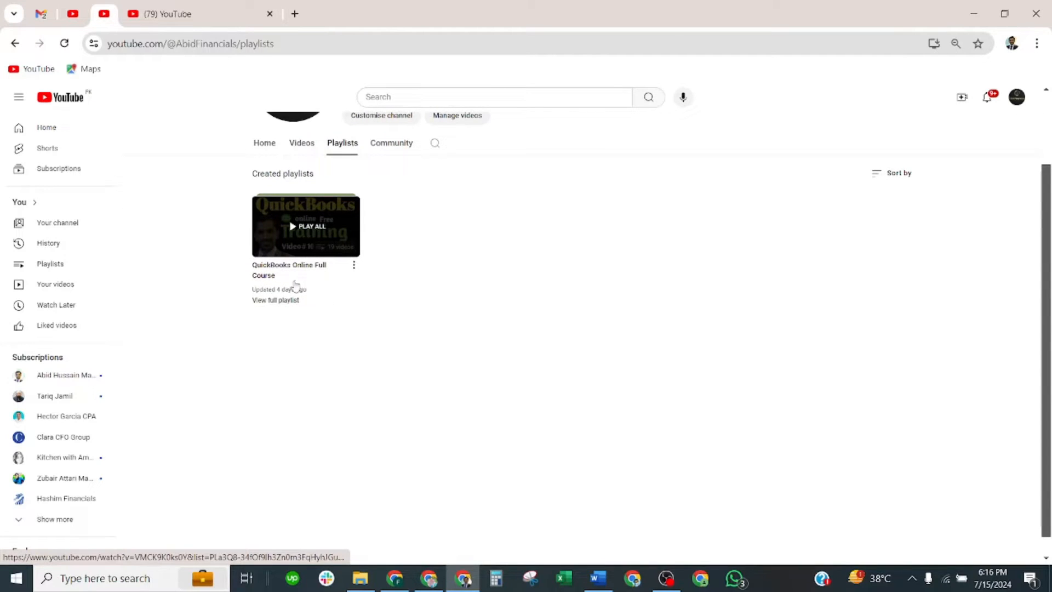
pyautogui.moveTo(343, 253)
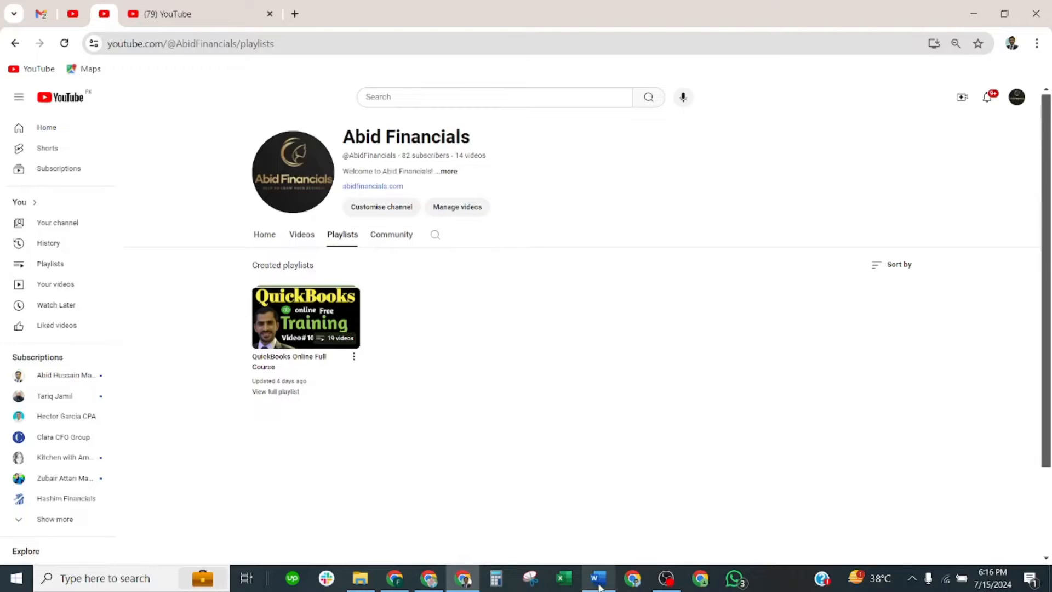
# Switch to the Section 4 study document and reach the passed-exam score image and Banking heading
pyautogui.click(596, 577)
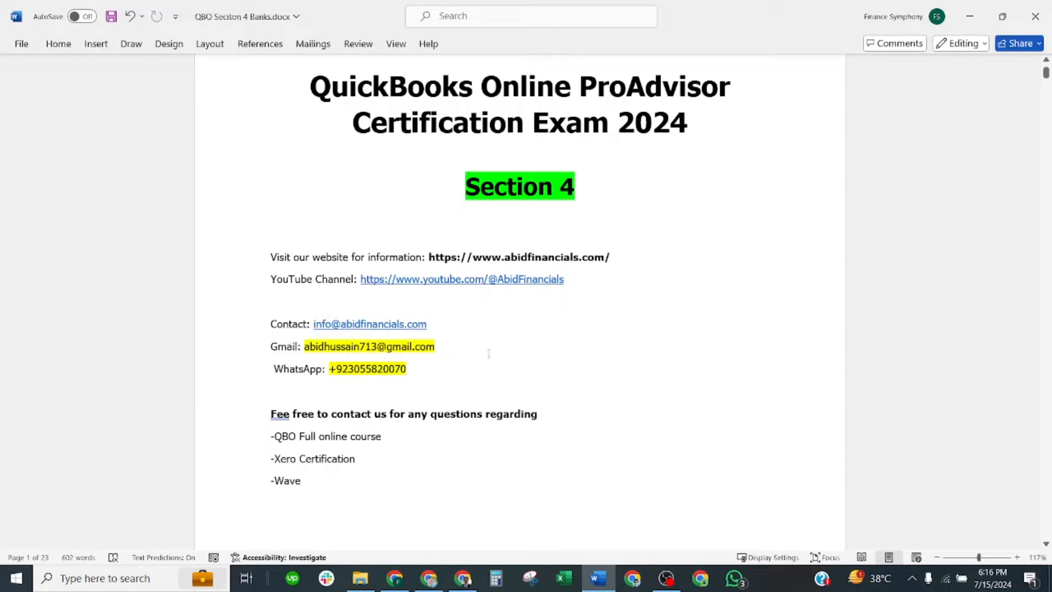
pyautogui.moveTo(369, 324)
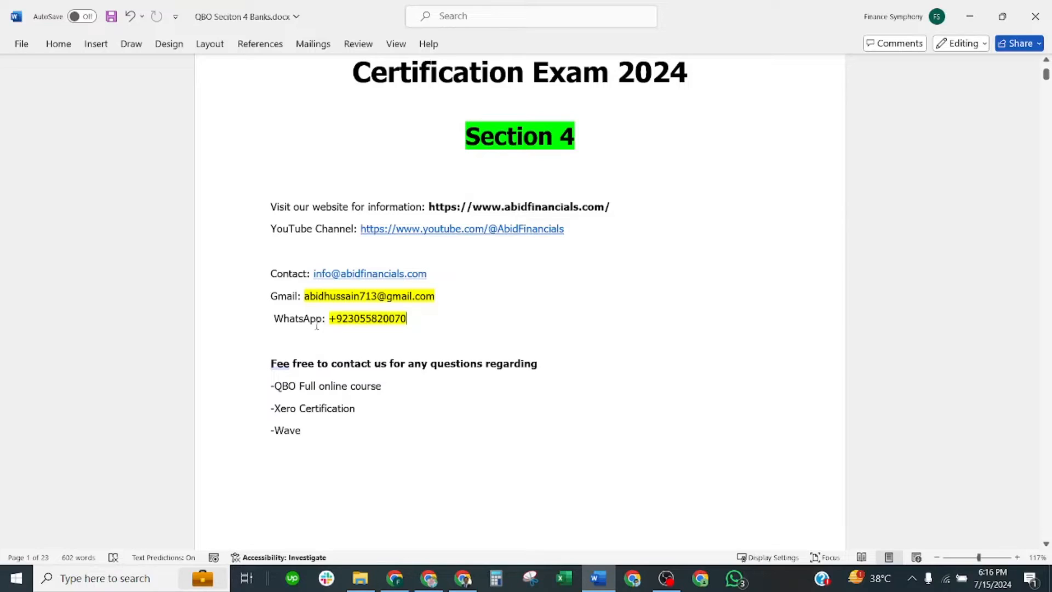
pyautogui.scroll(-3)
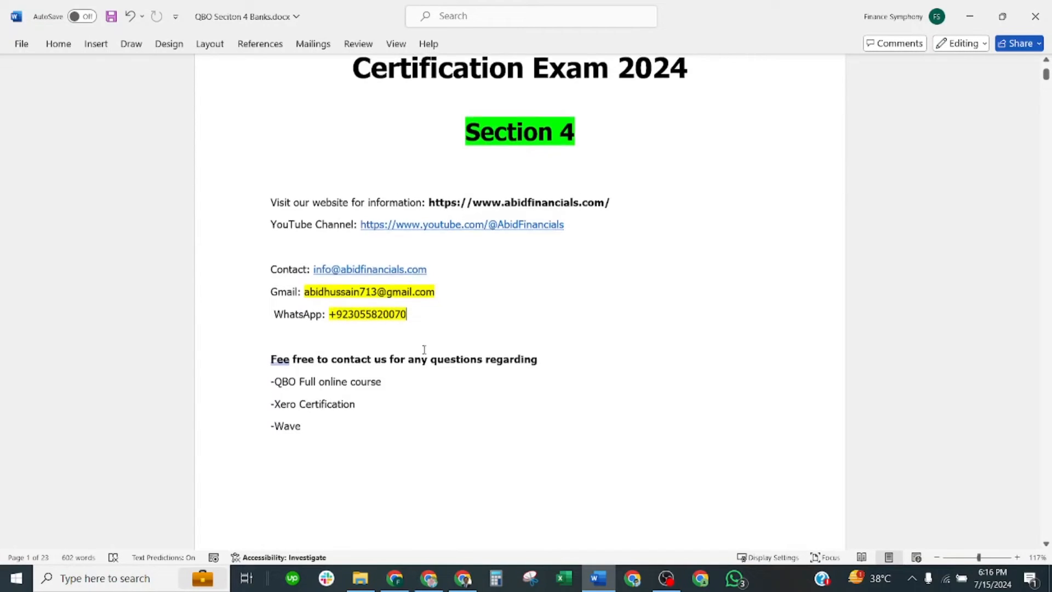
pyautogui.scroll(-3)
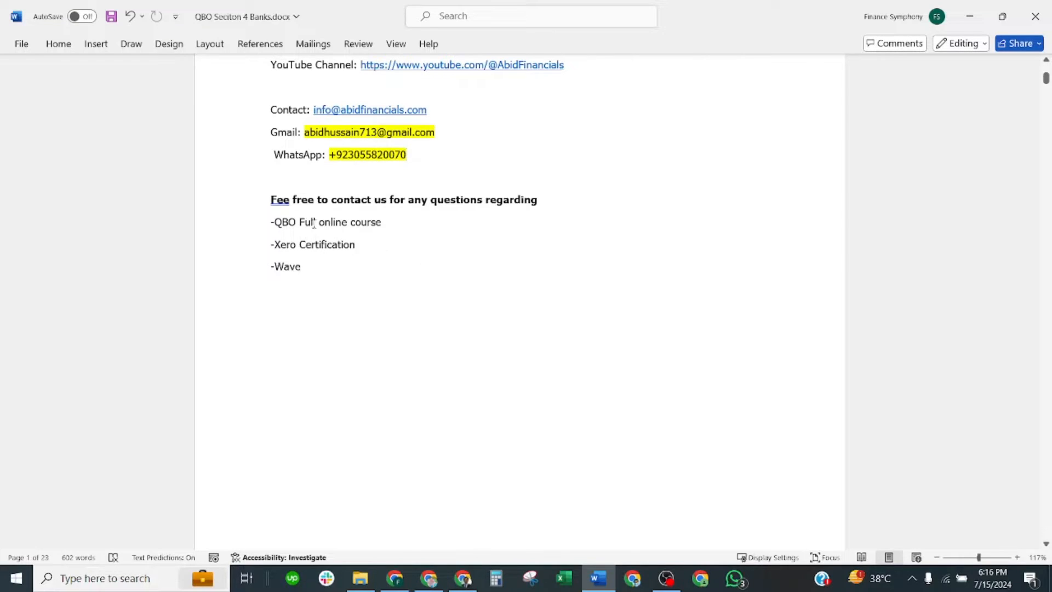
pyautogui.write('l')
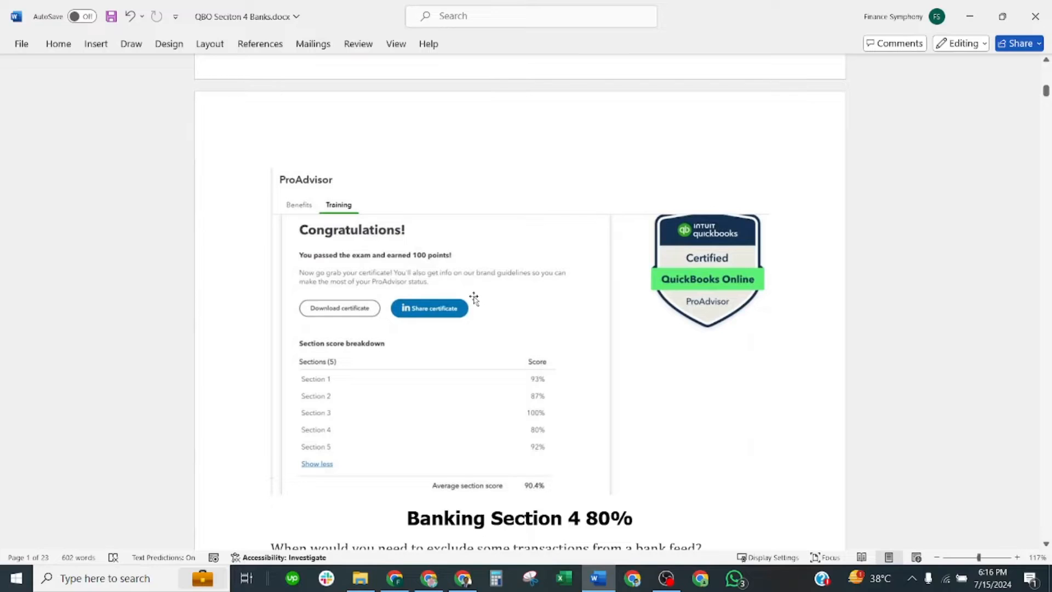
pyautogui.moveTo(440, 295)
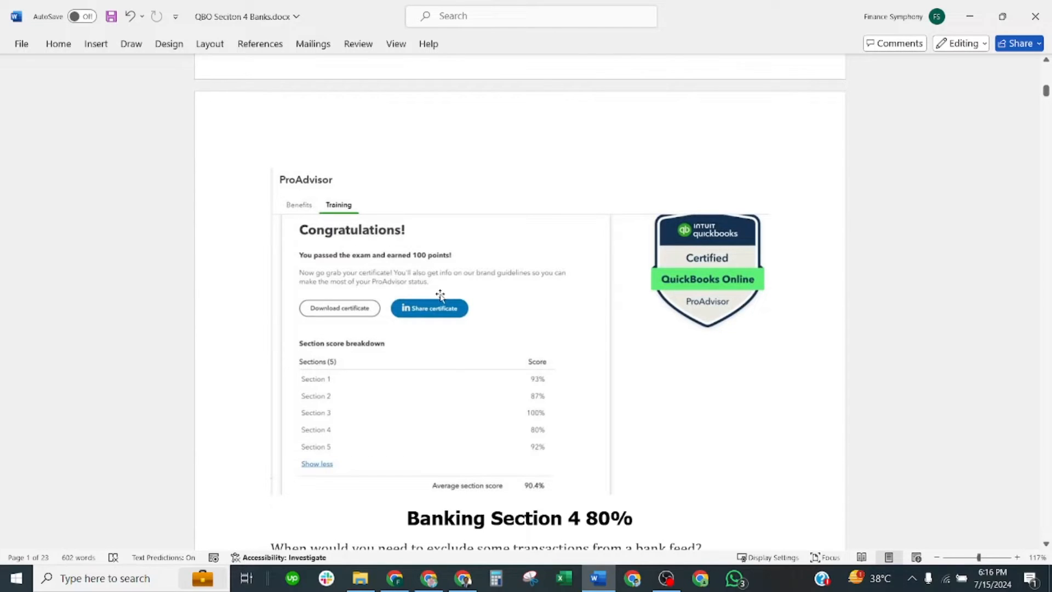
# Scroll to the first Section 4 question on excluding bank-feed transactions with its duplicate-import answer
pyautogui.scroll(-3)
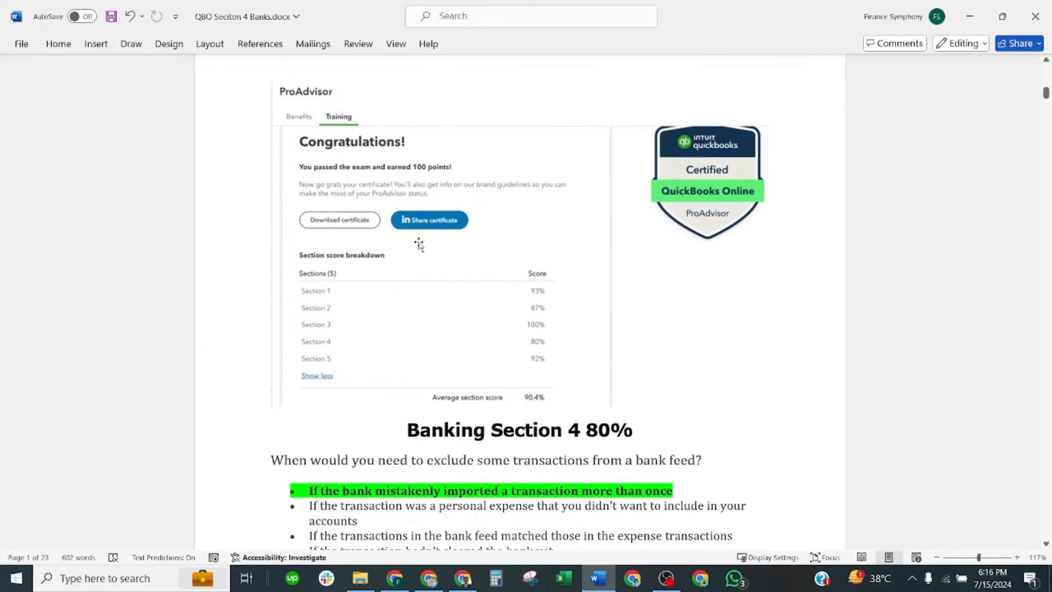
pyautogui.scroll(-3)
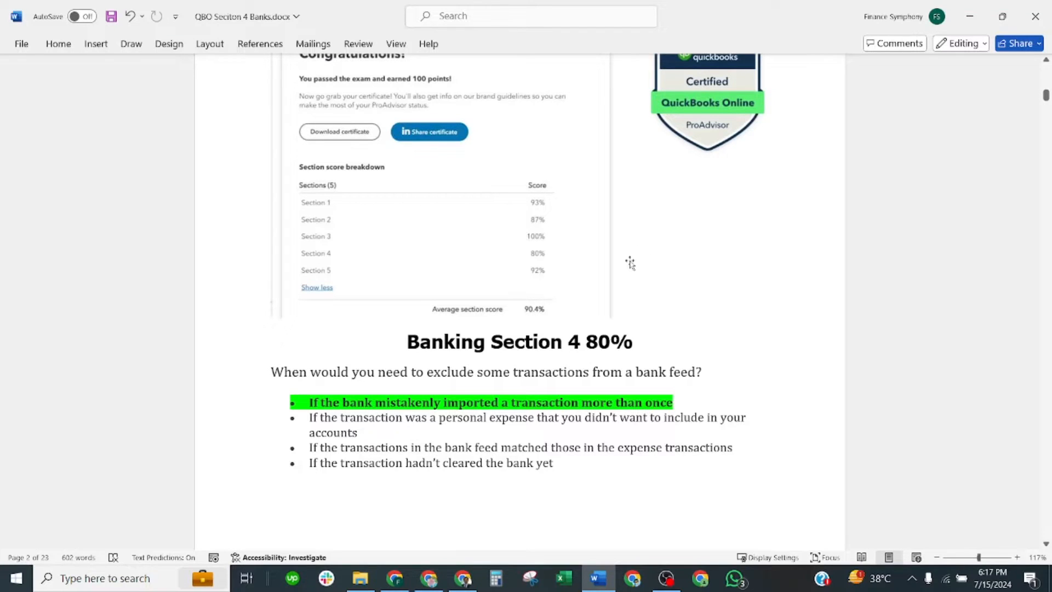
pyautogui.scroll(-3)
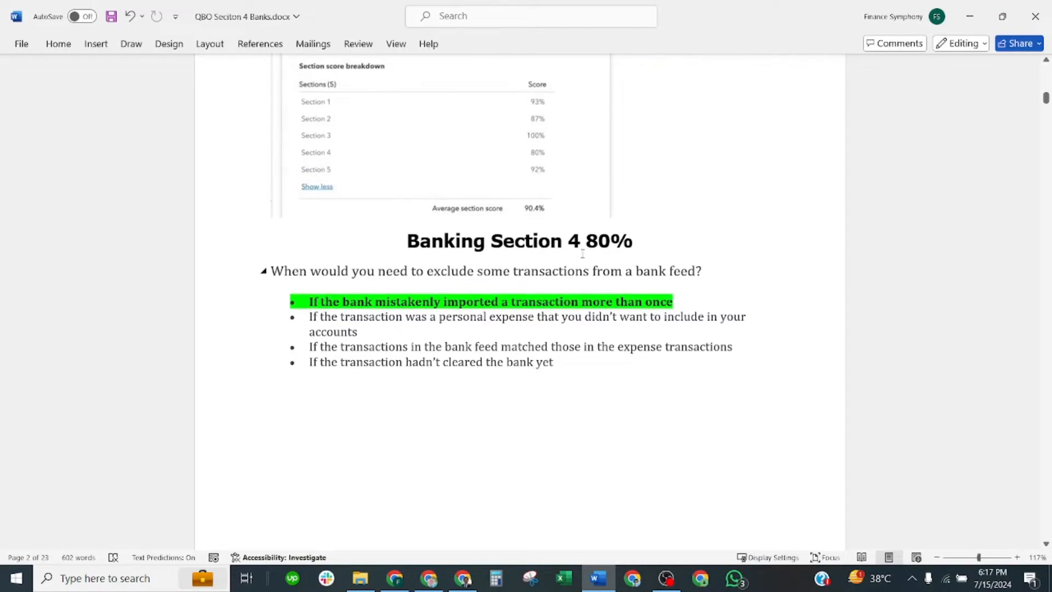
pyautogui.scroll(-3)
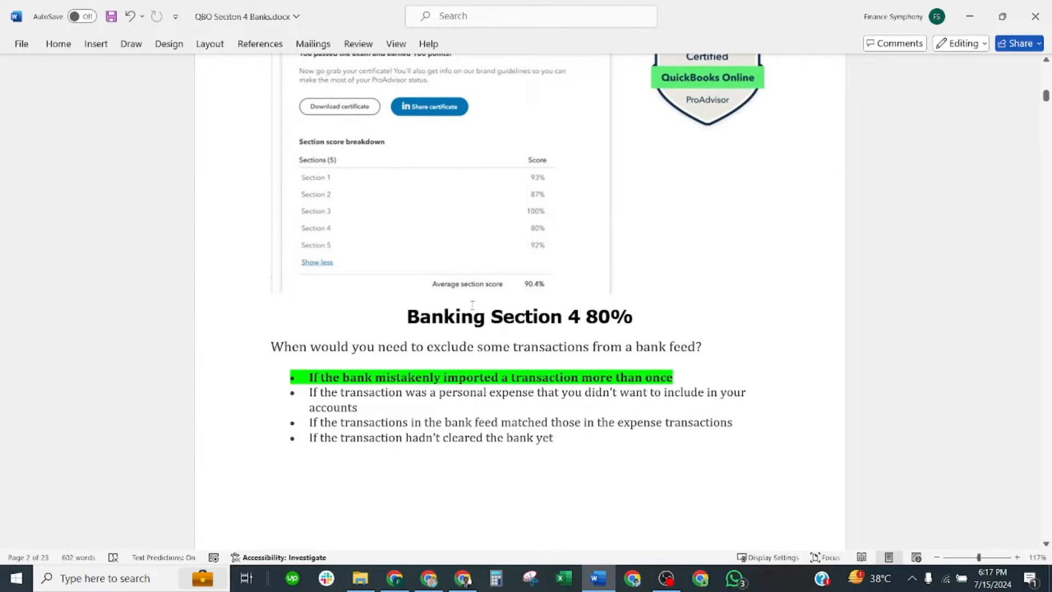
pyautogui.scroll(-3)
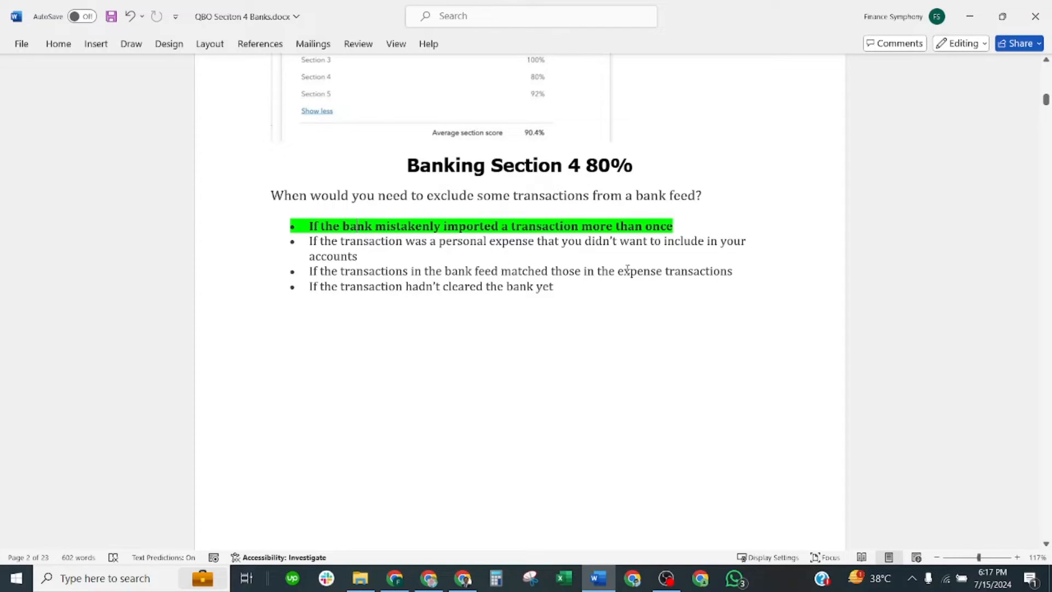
# Scroll to the disconnect-account question with its Pencil-icon answer and the rule-conditions question
pyautogui.scroll(-3)
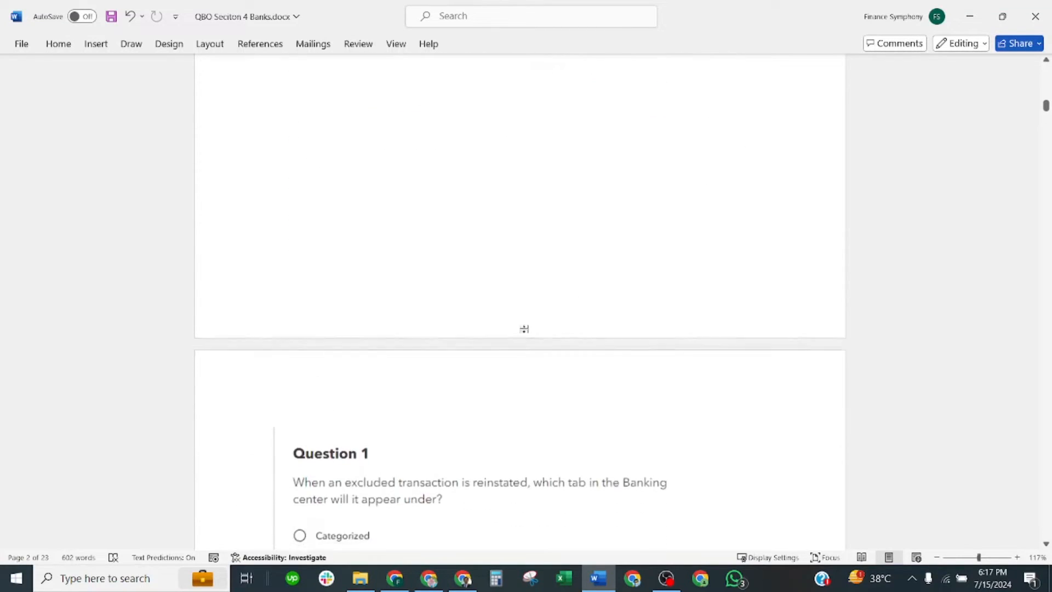
pyautogui.scroll(-3)
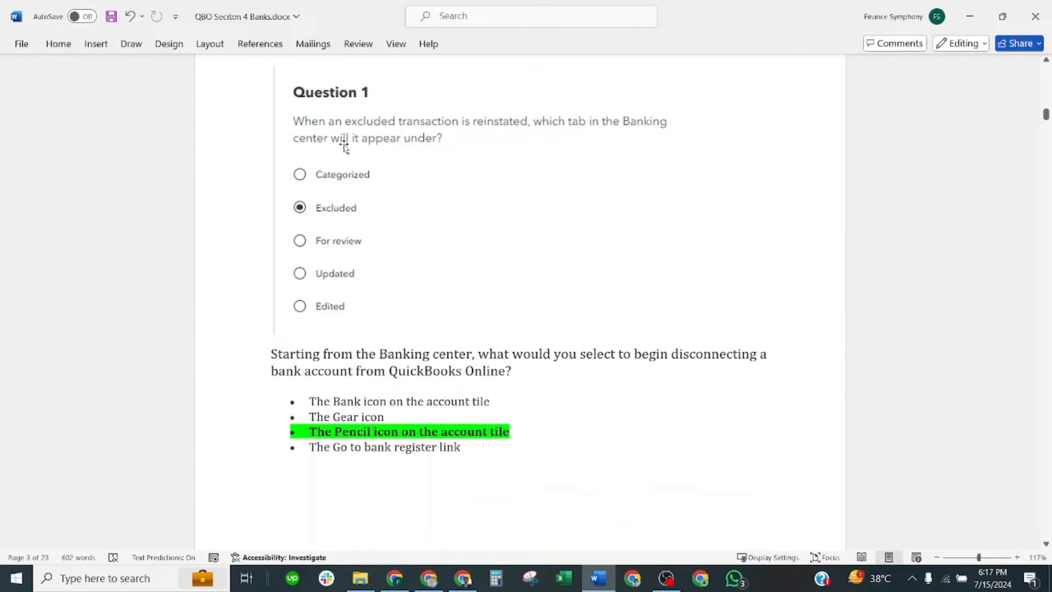
pyautogui.moveTo(428, 130)
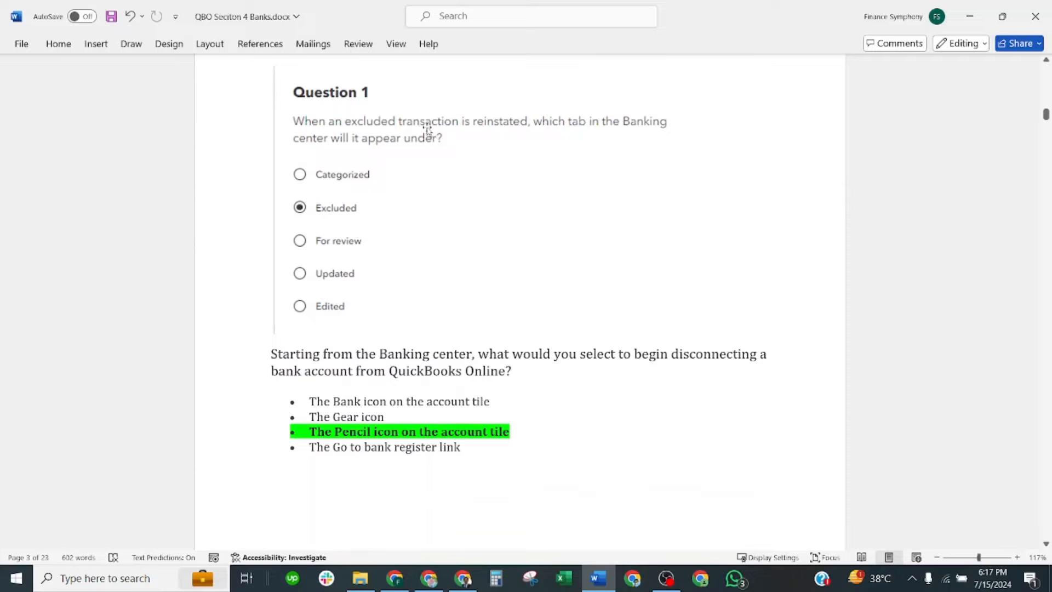
pyautogui.moveTo(575, 228)
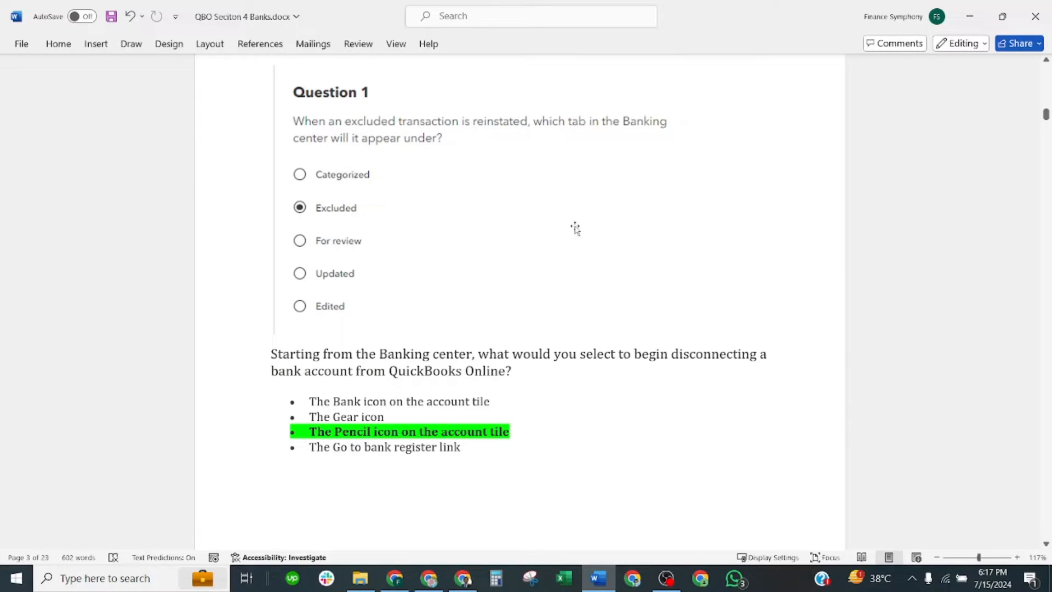
pyautogui.moveTo(351, 165)
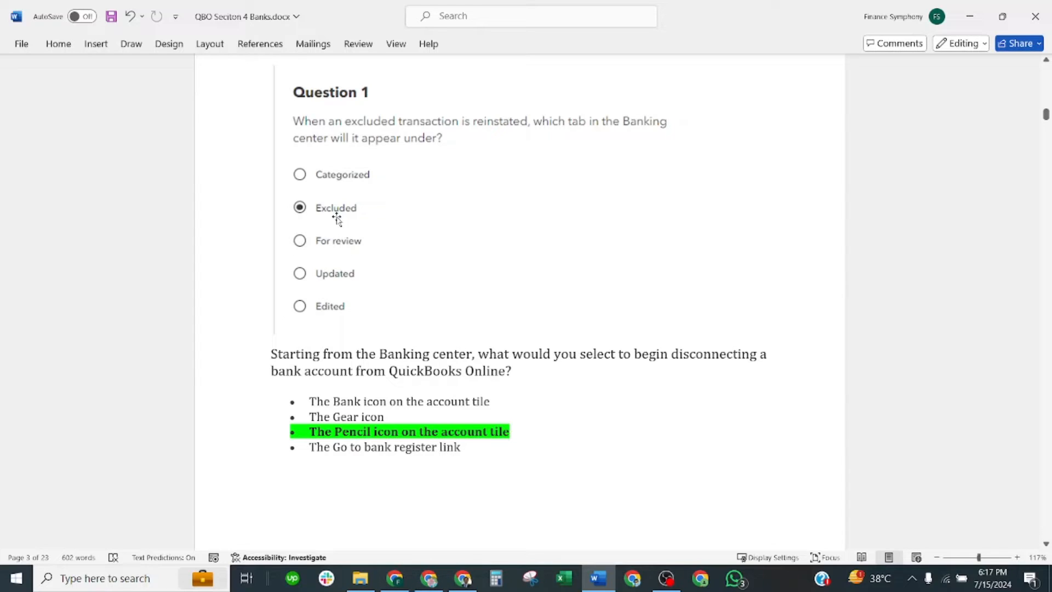
pyautogui.scroll(-3)
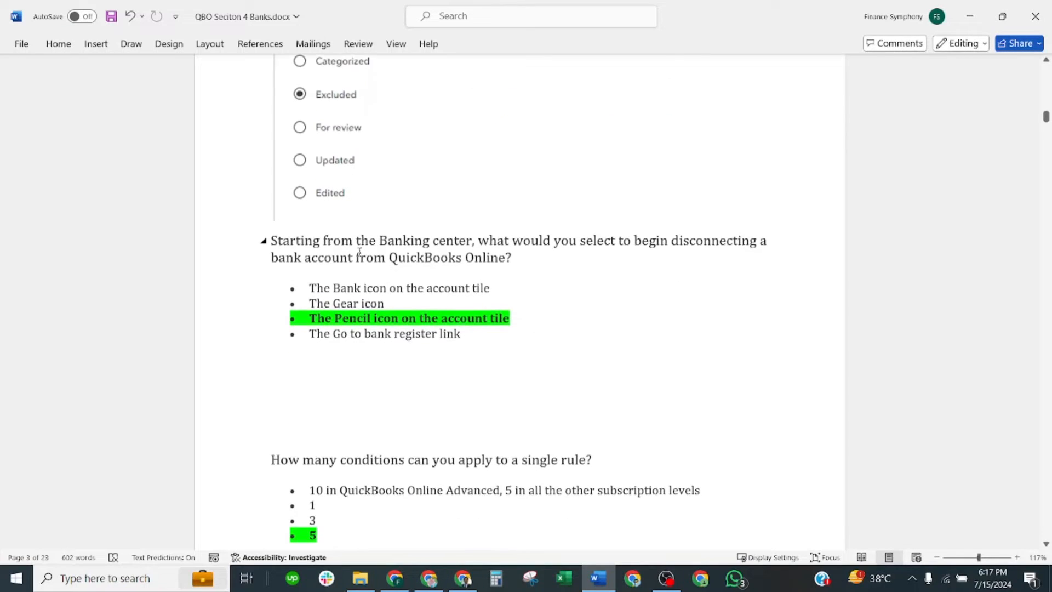
pyautogui.scroll(-3)
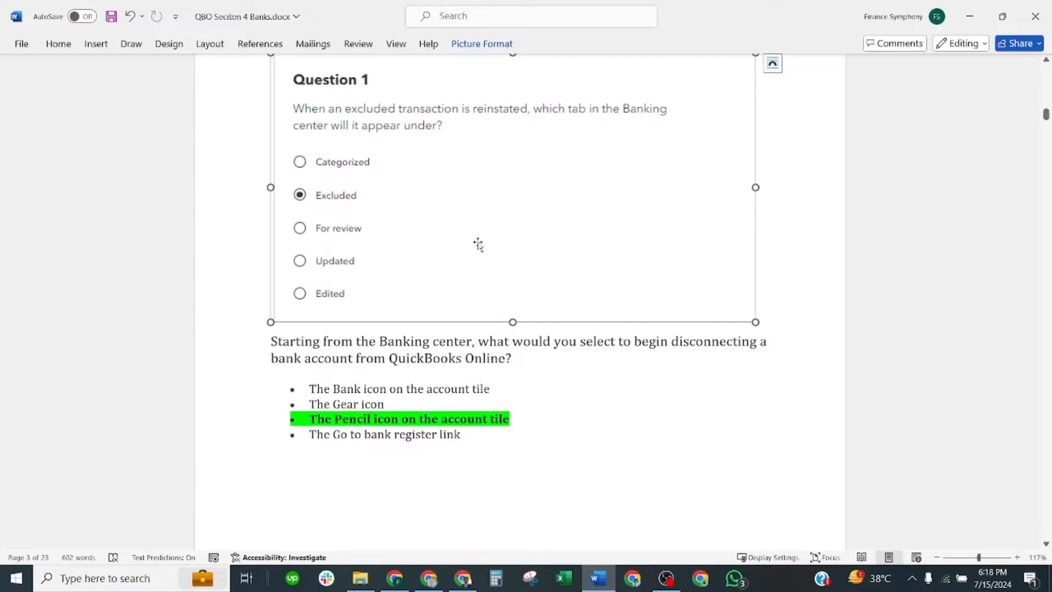
pyautogui.moveTo(480, 232)
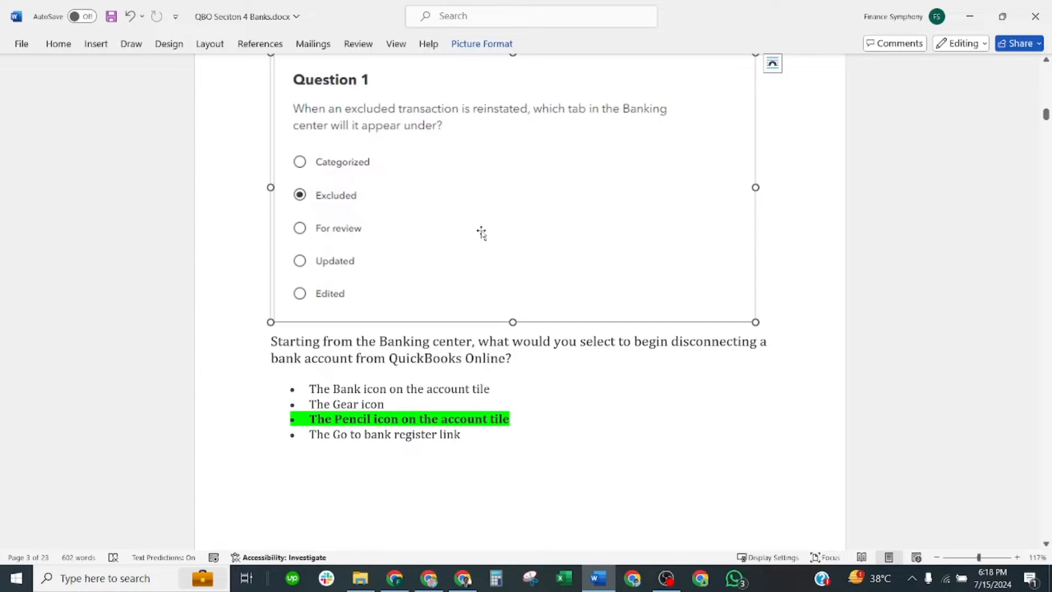
pyautogui.scroll(-3)
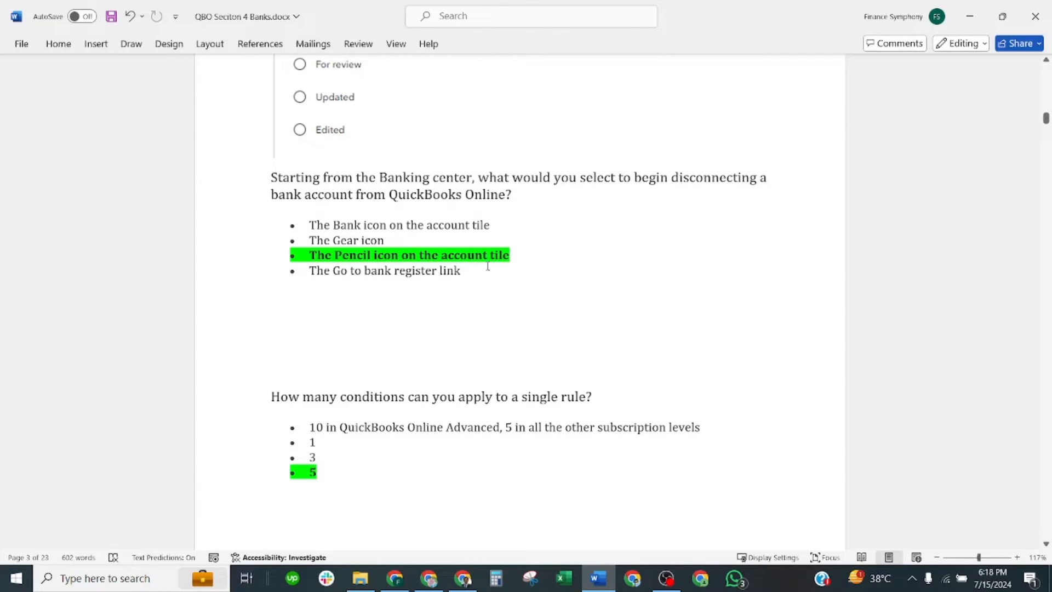
# Scroll past the rule-conditions answer '5' to the start of Amy's three-rules scenario
pyautogui.scroll(-3)
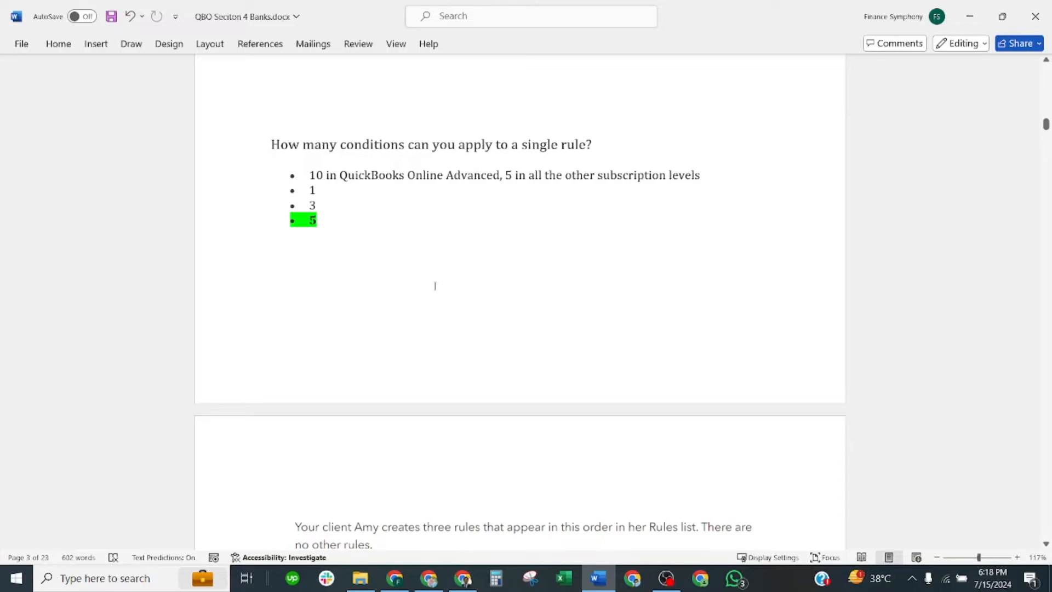
# Scroll to Amy's 'Move Rule 3 up' answer and the '+ New > Bank deposit' answer
pyautogui.scroll(-3)
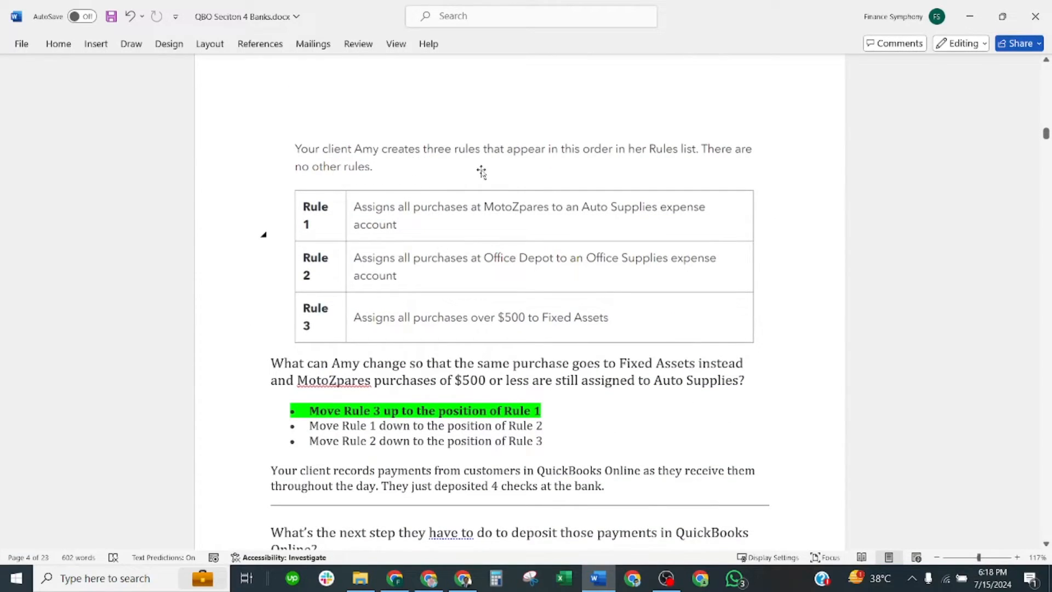
pyautogui.moveTo(573, 173)
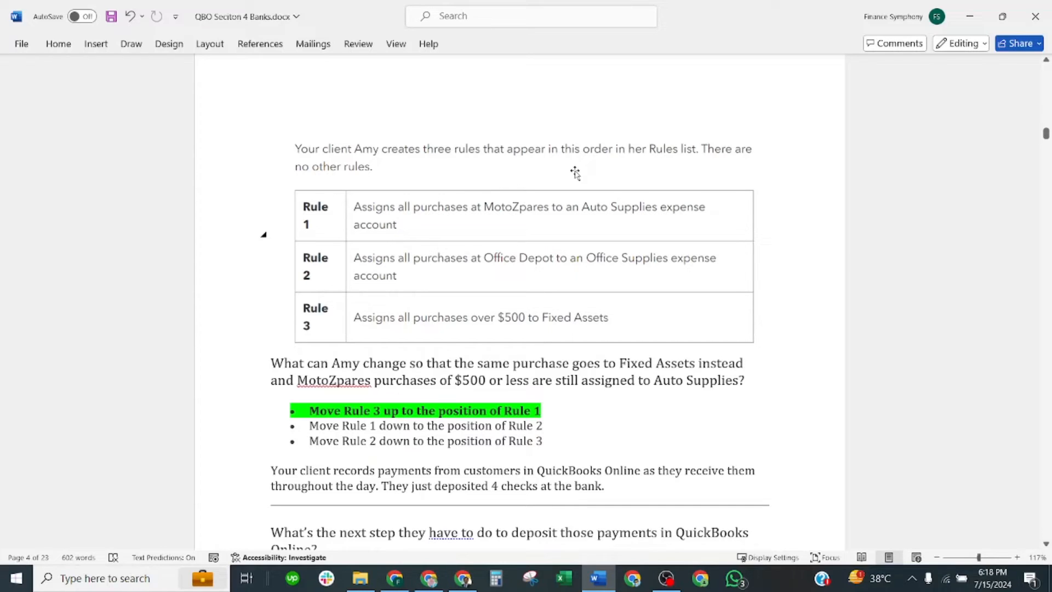
pyautogui.moveTo(585, 173)
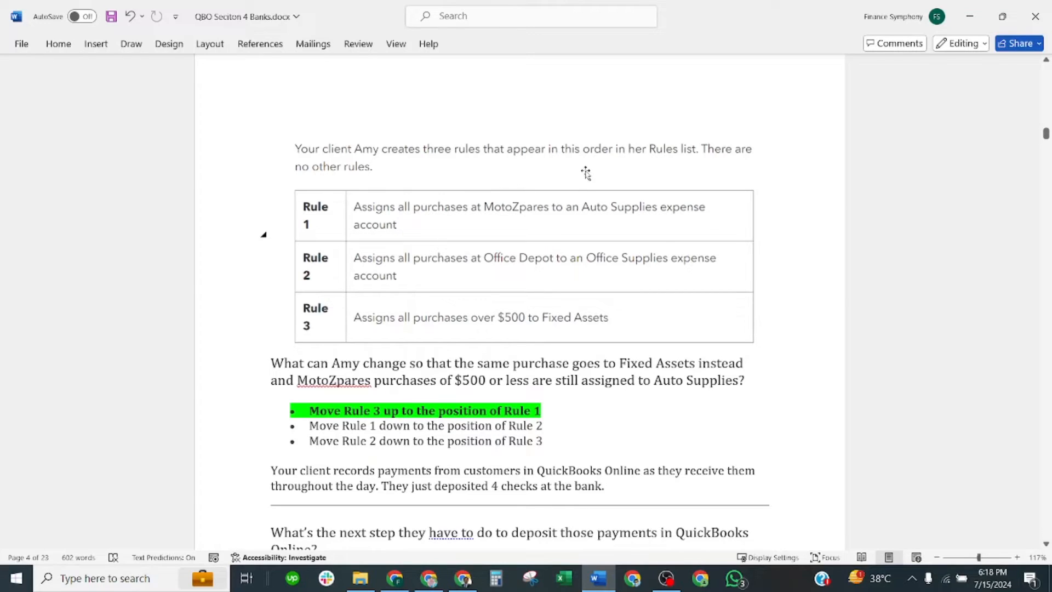
pyautogui.moveTo(332, 211)
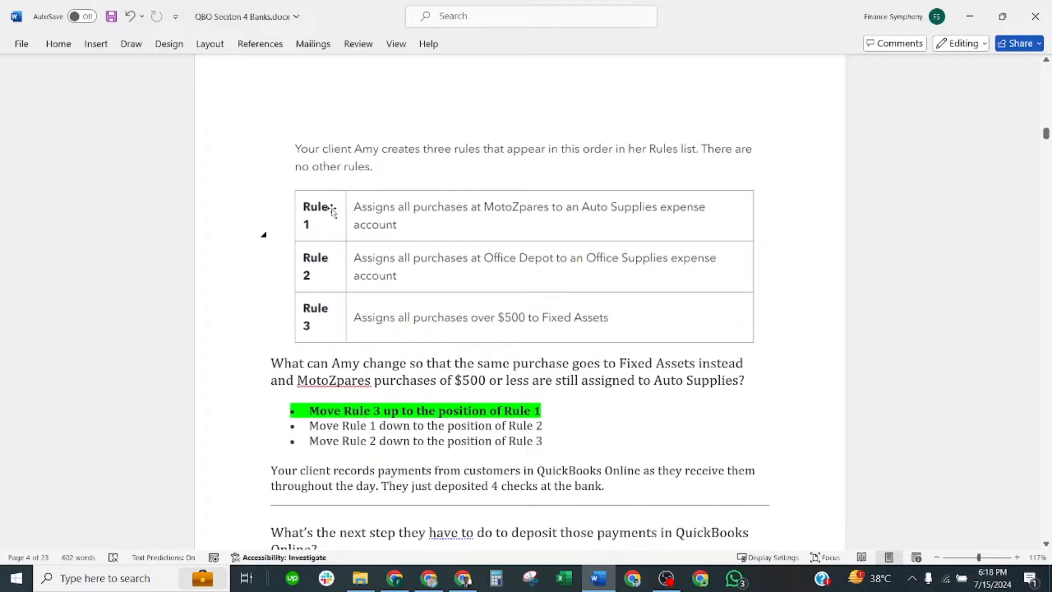
pyautogui.moveTo(592, 305)
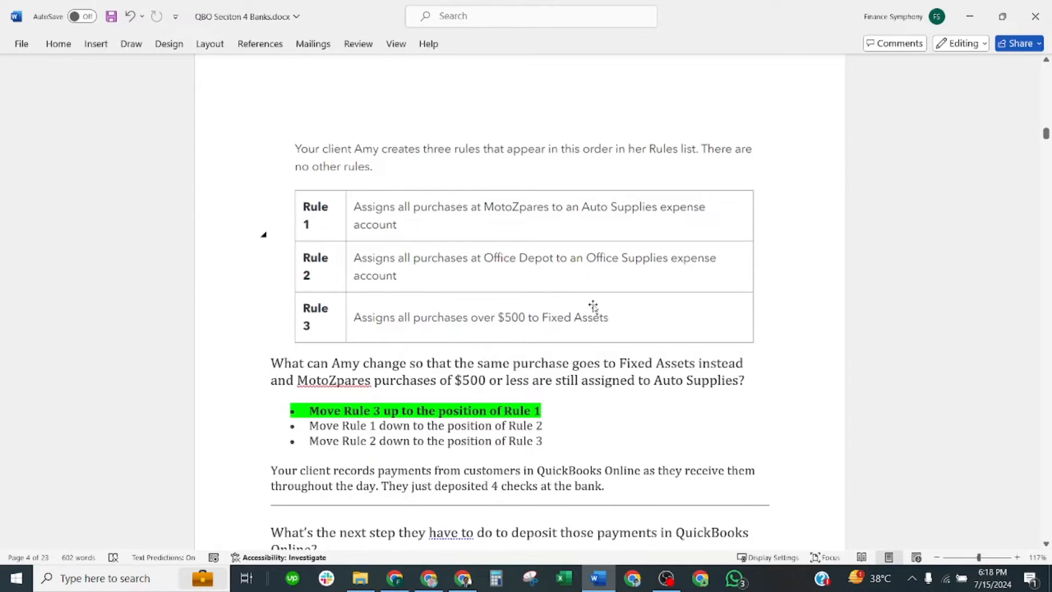
pyautogui.scroll(-3)
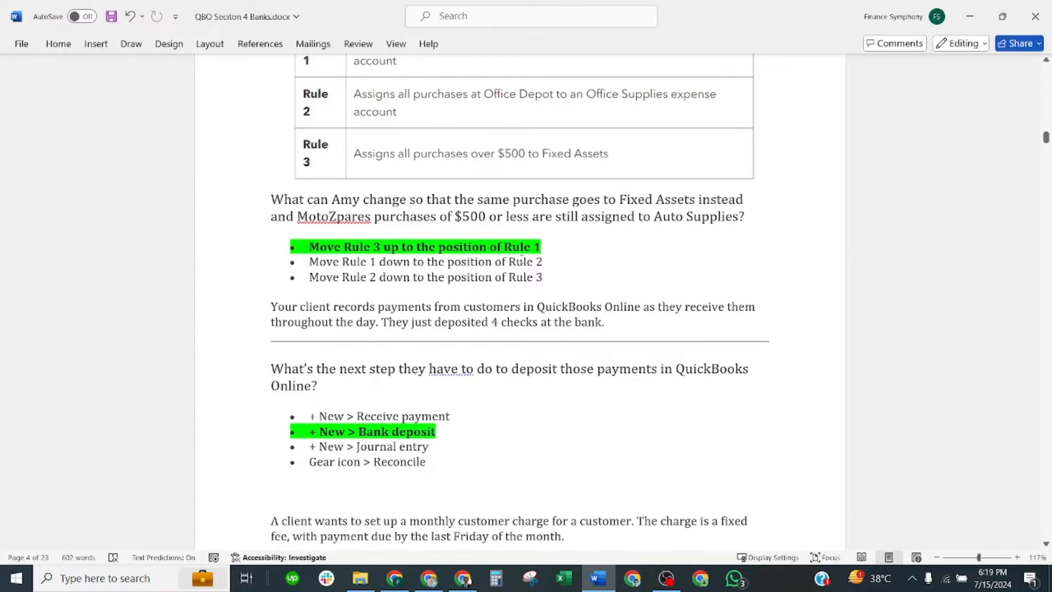
# Place the cursor before the deposit question to add space, pushing the monthly-charge choices down
pyautogui.scroll(-3)
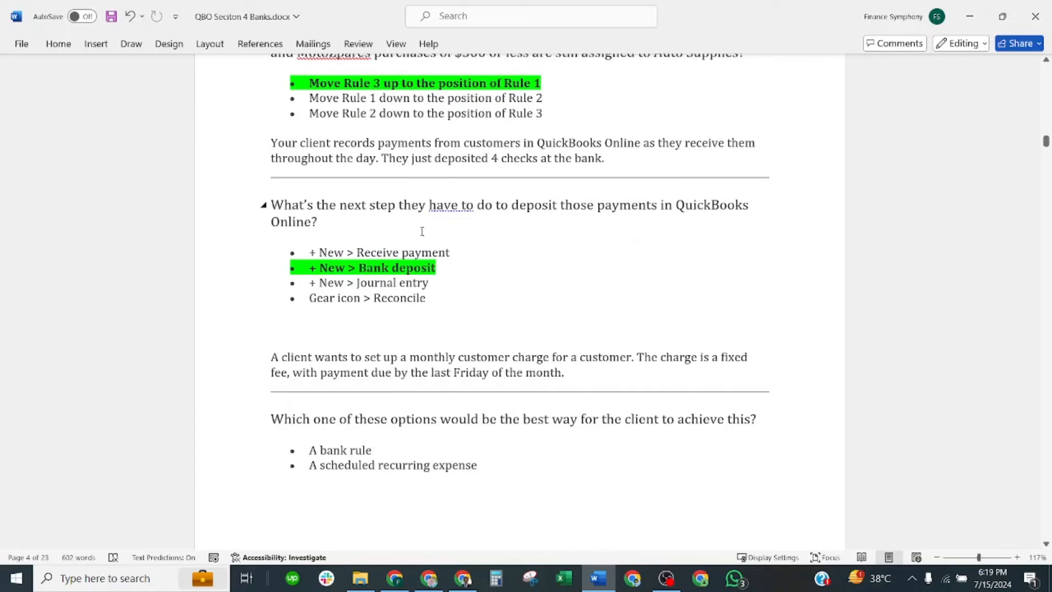
pyautogui.scroll(-3)
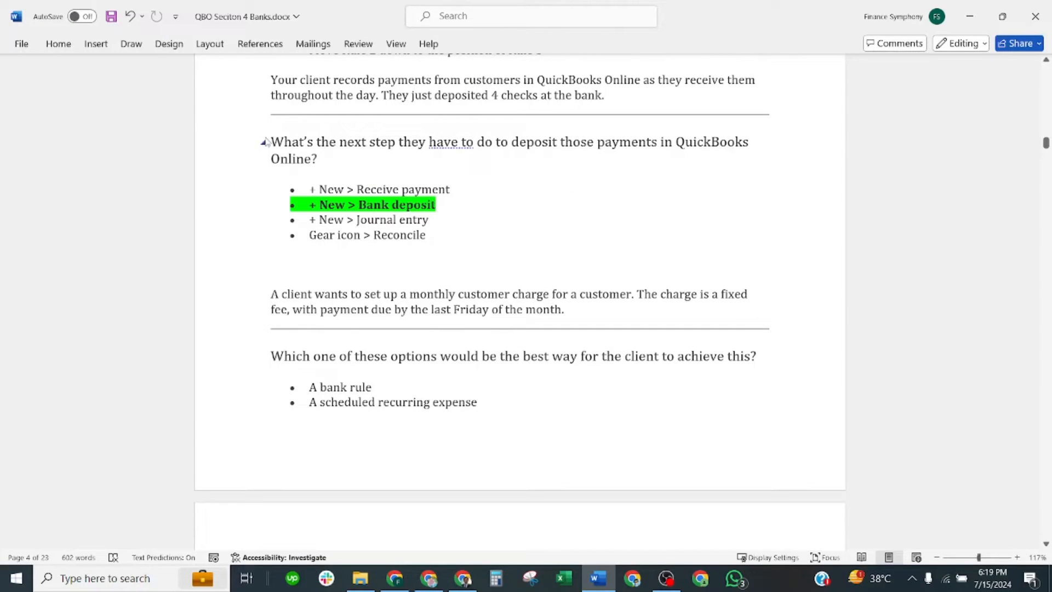
pyautogui.click(519, 114)
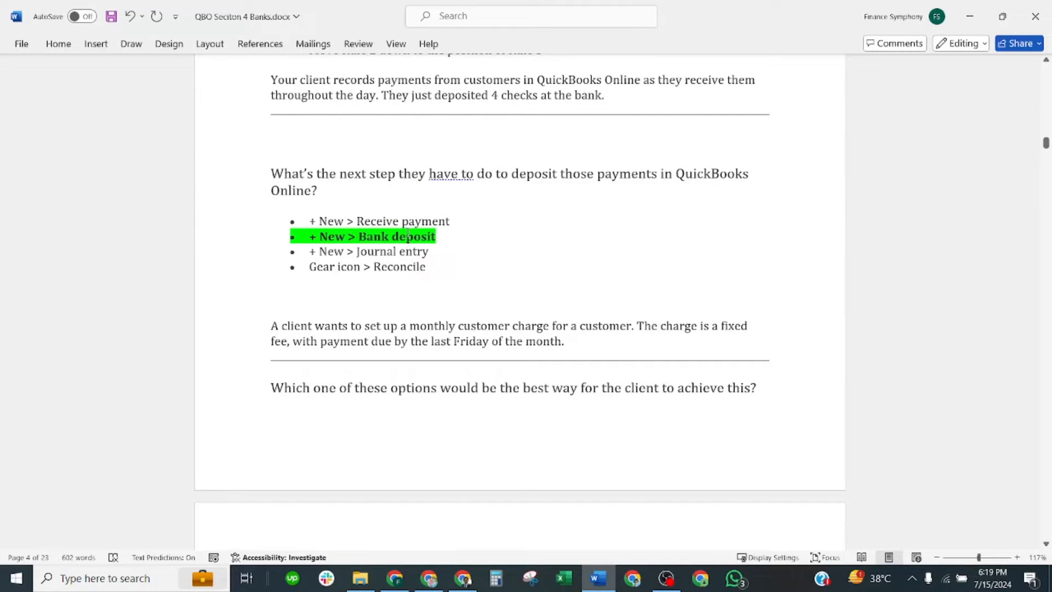
# Select the monthly customer charge scenario text, then reach the Add funds to this deposit question
pyautogui.scroll(-3)
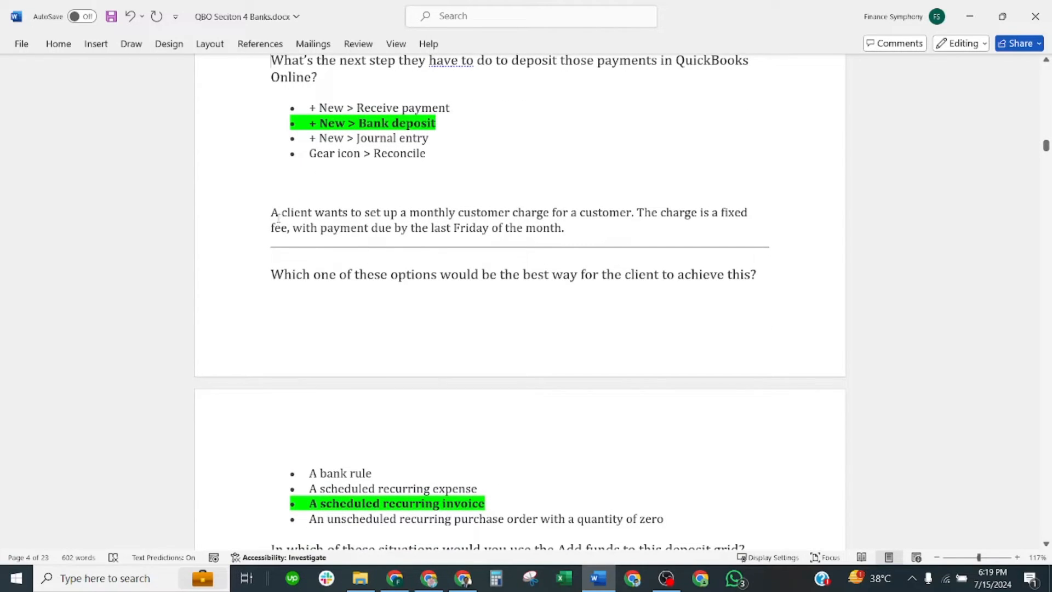
pyautogui.moveTo(270, 211); pyautogui.dragTo(769, 253)
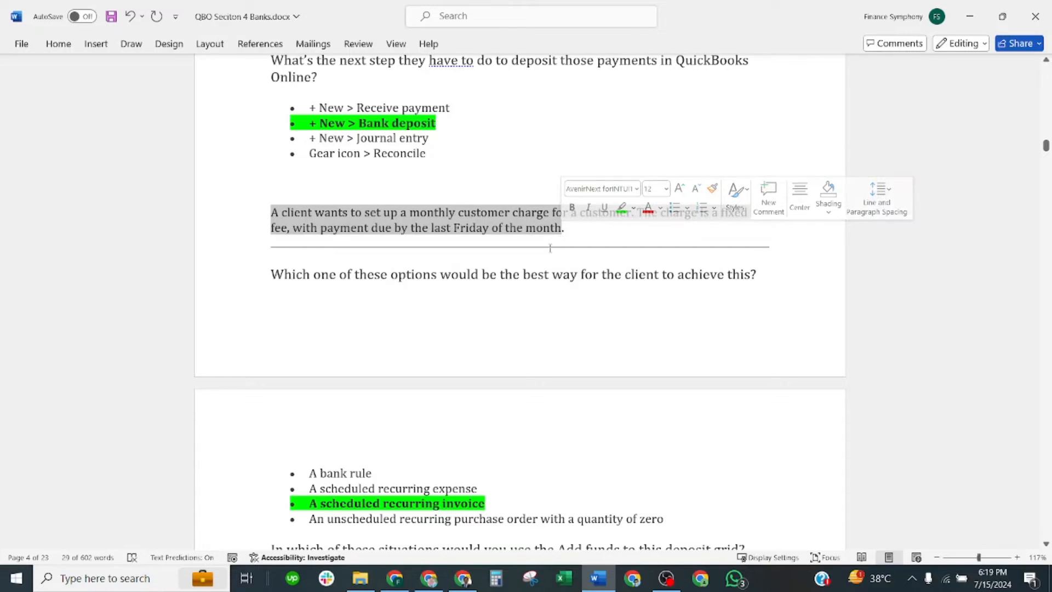
pyautogui.click(510, 166)
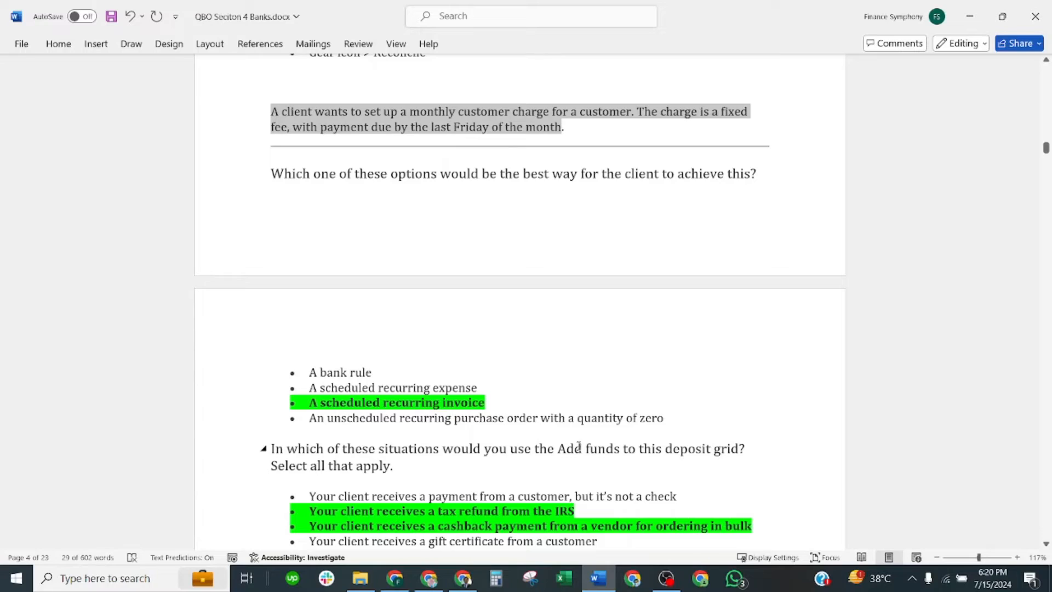
pyautogui.scroll(-3)
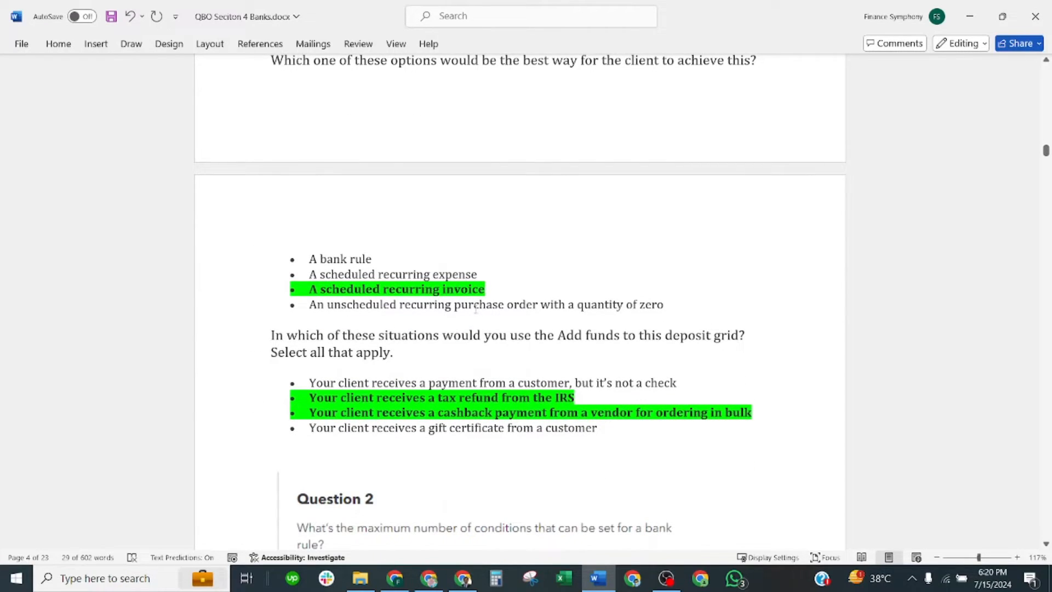
# Scroll to Question 2 on the maximum bank-rule conditions with the answer 5 marked
pyautogui.scroll(-3)
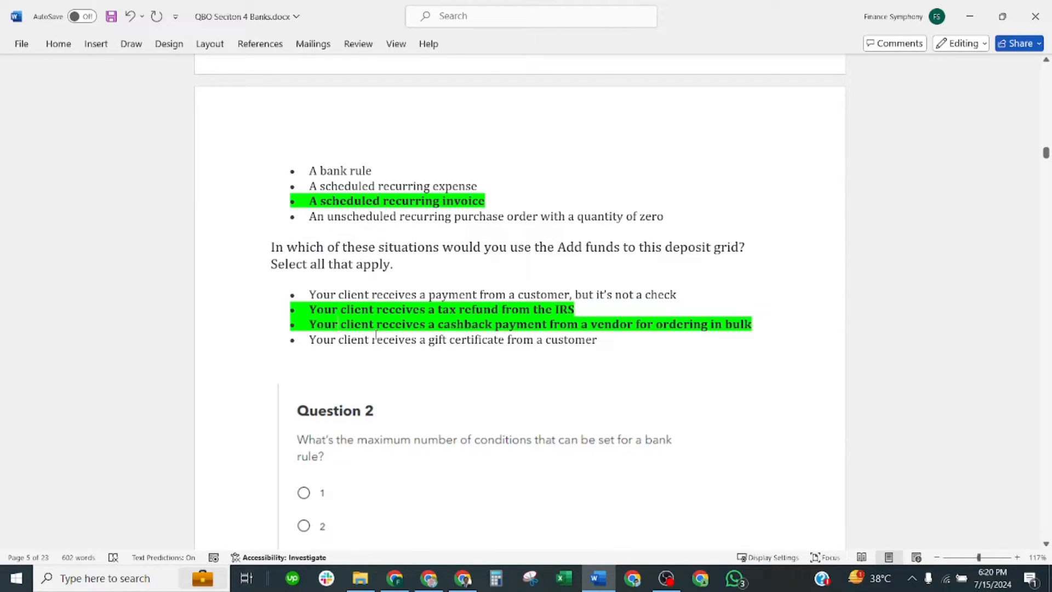
pyautogui.moveTo(616, 339)
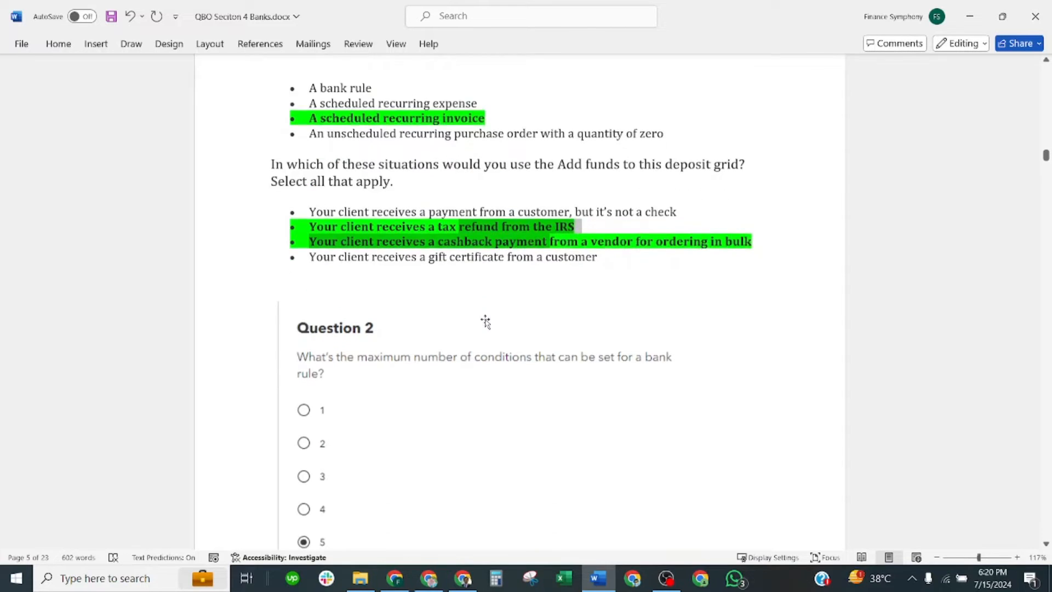
pyautogui.scroll(-3)
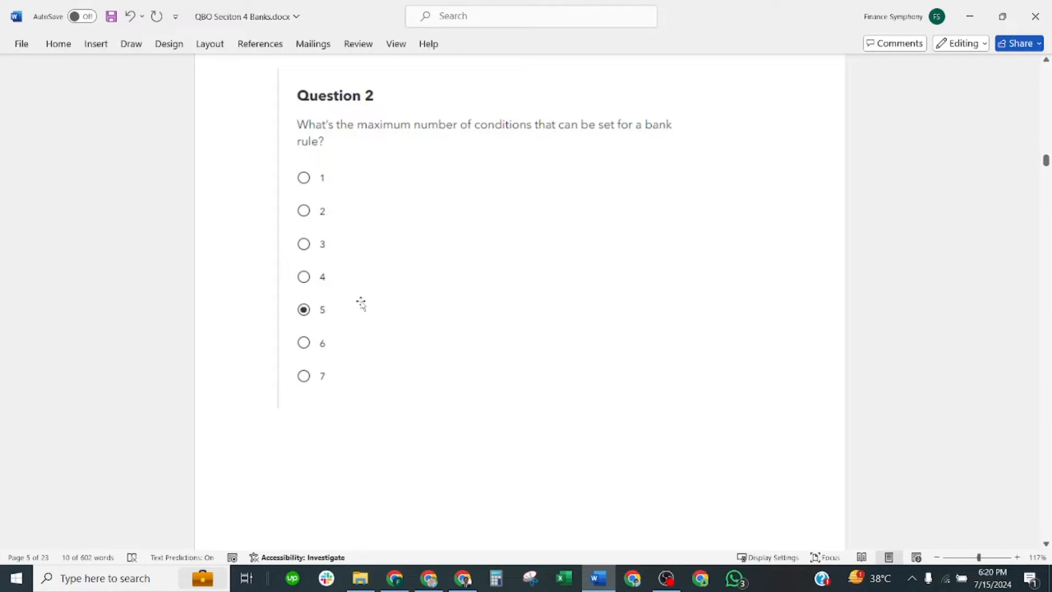
pyautogui.scroll(-3)
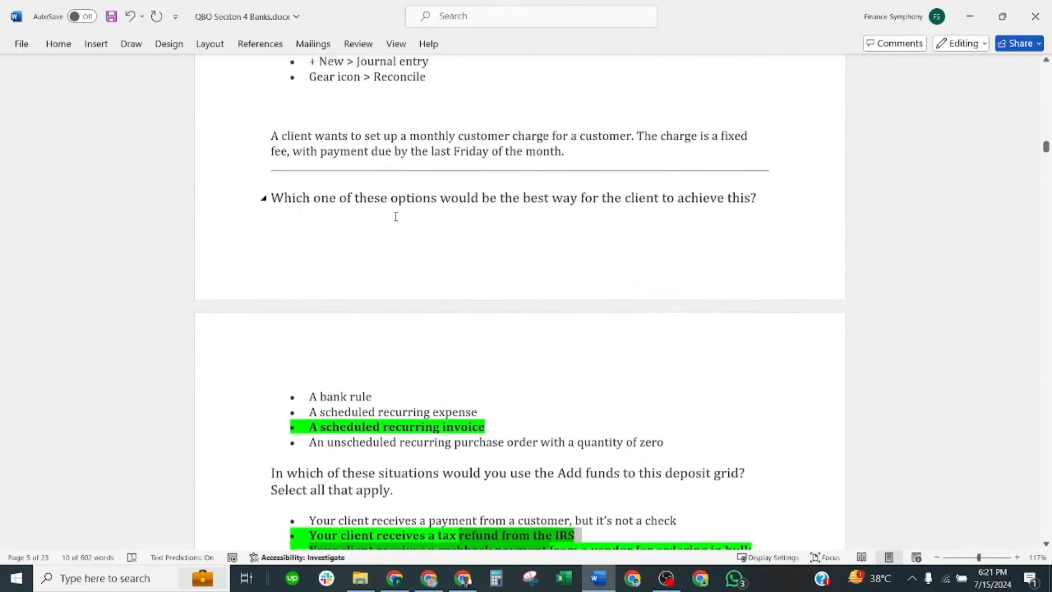
pyautogui.scroll(-3)
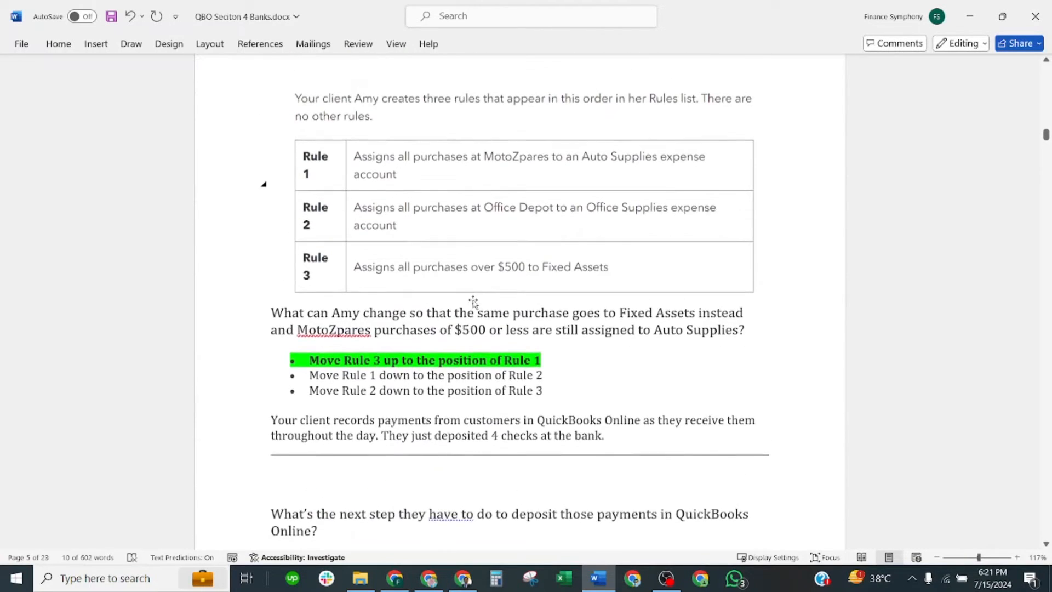
pyautogui.scroll(-3)
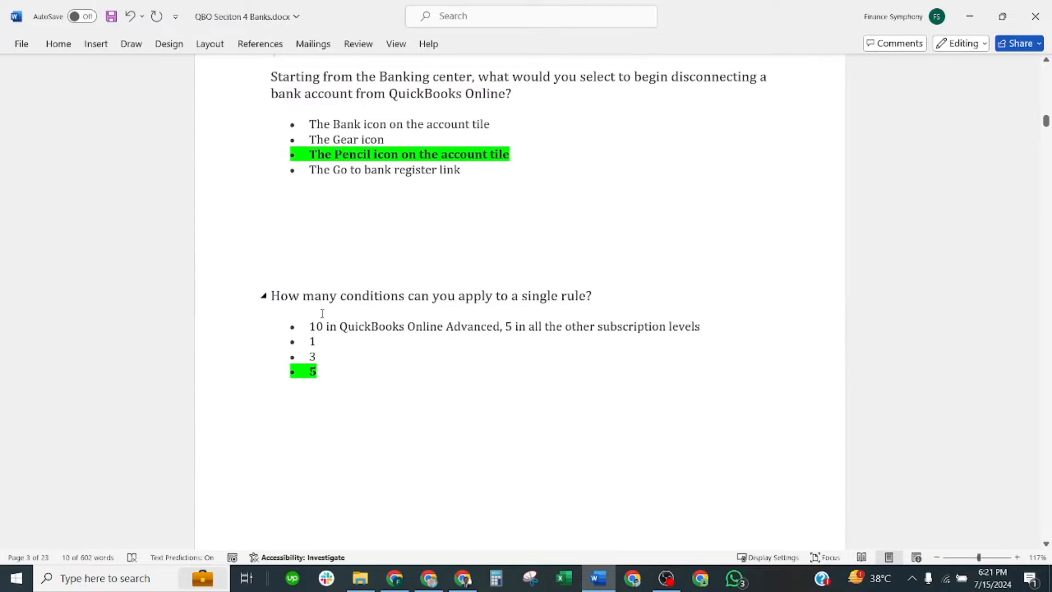
pyautogui.scroll(-3)
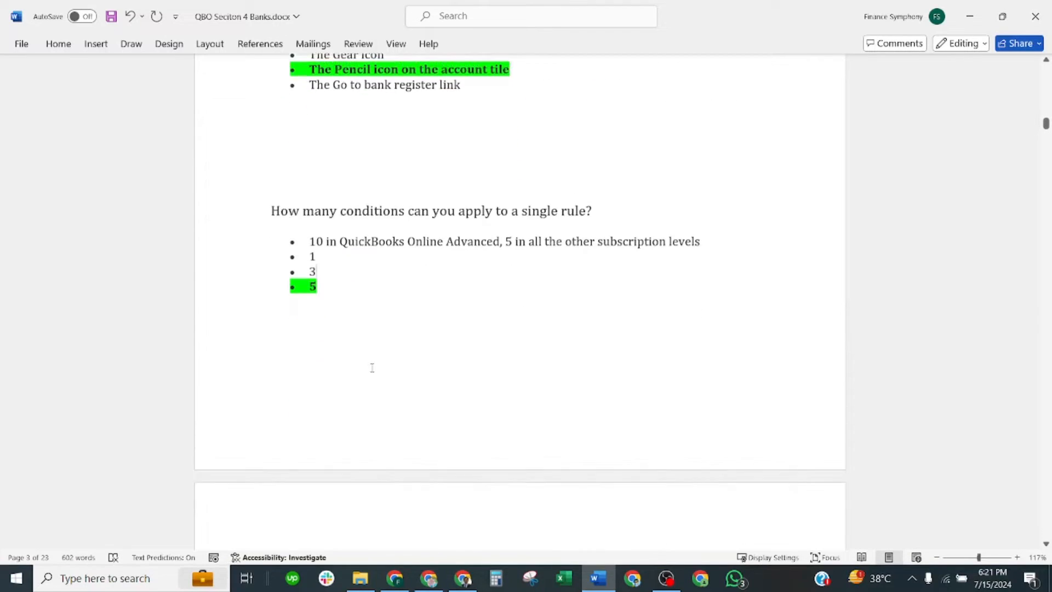
pyautogui.scroll(-3)
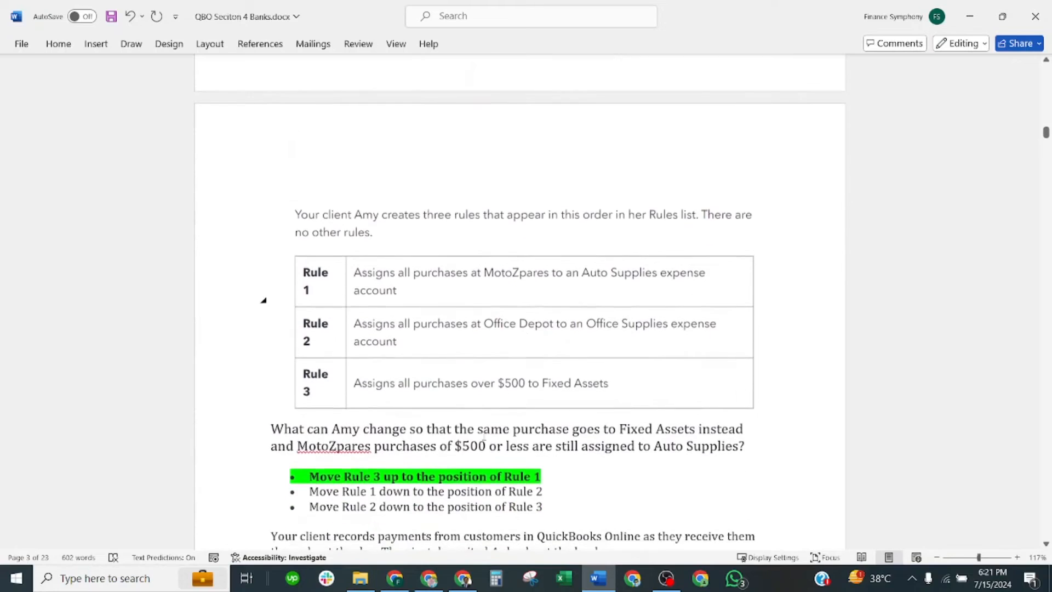
pyautogui.scroll(-3)
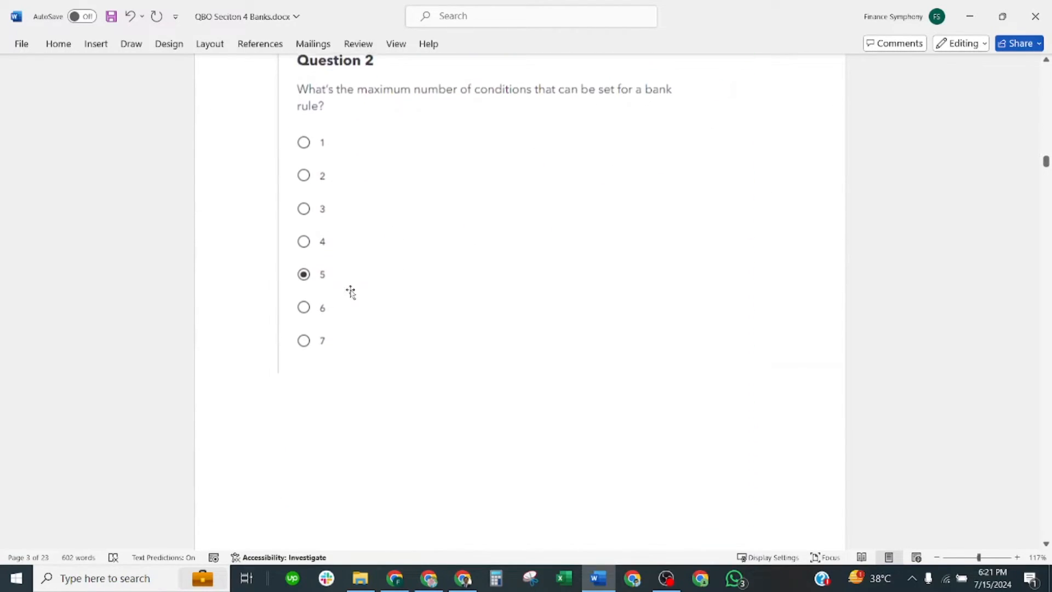
pyautogui.scroll(-3)
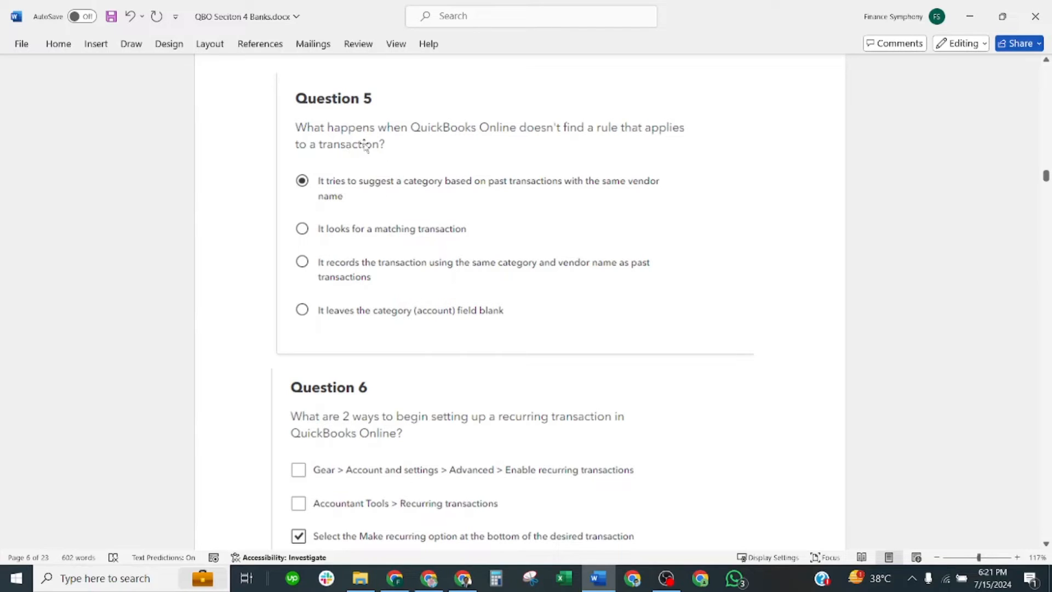
pyautogui.moveTo(607, 152)
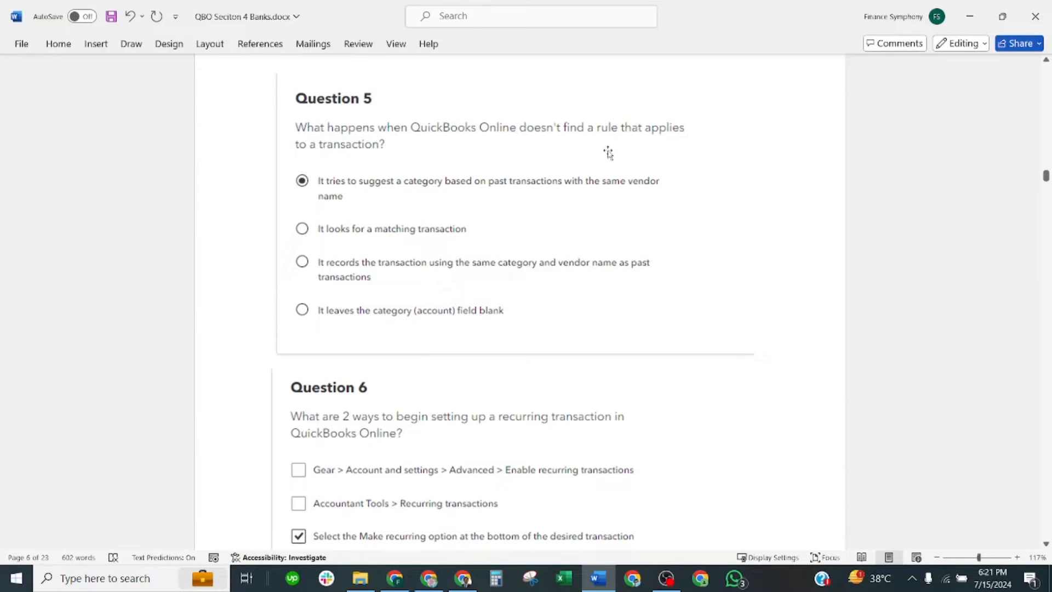
pyautogui.moveTo(355, 144)
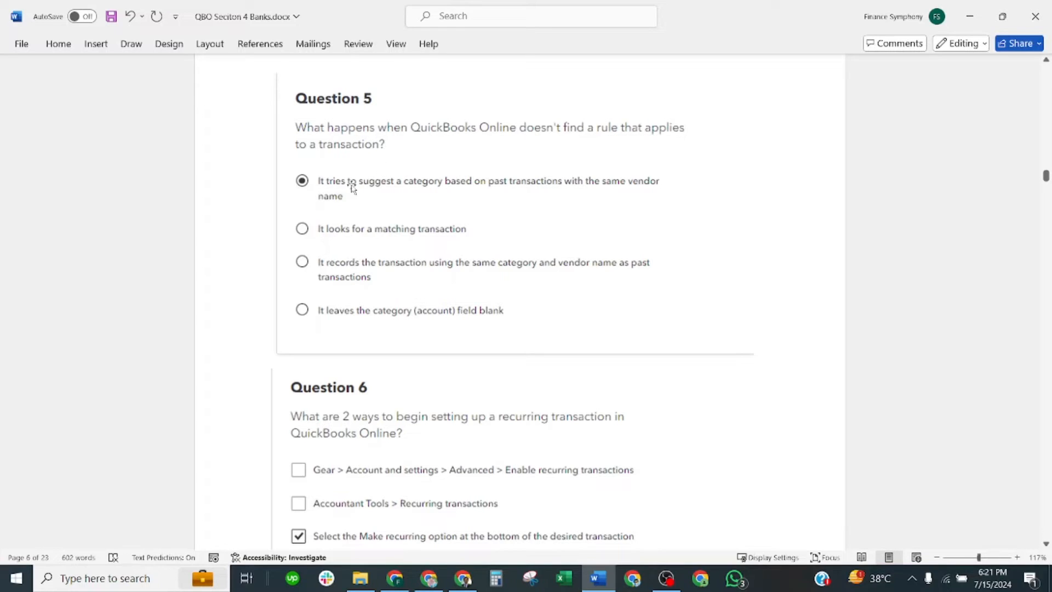
pyautogui.moveTo(530, 190)
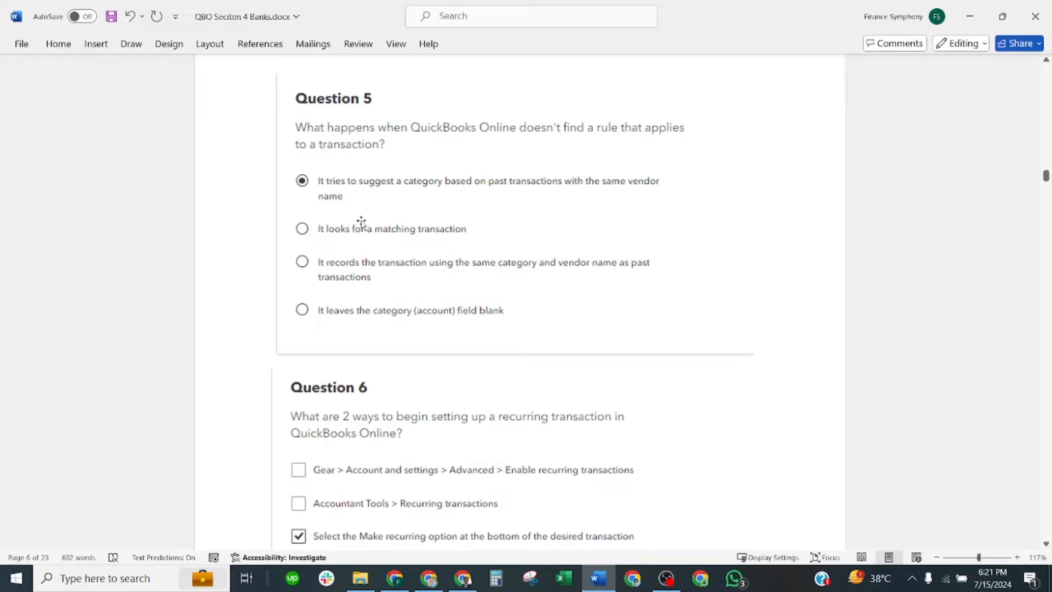
# Scroll past Questions 5 and 6 to Question 8 on bank reconciliation with its checked statements
pyautogui.scroll(-3)
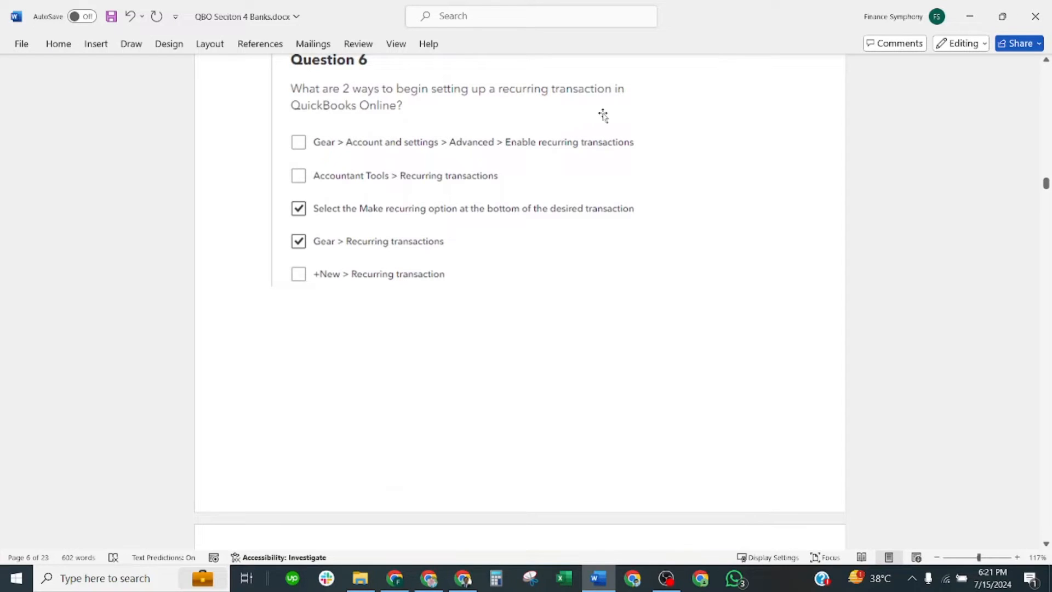
pyautogui.scroll(-3)
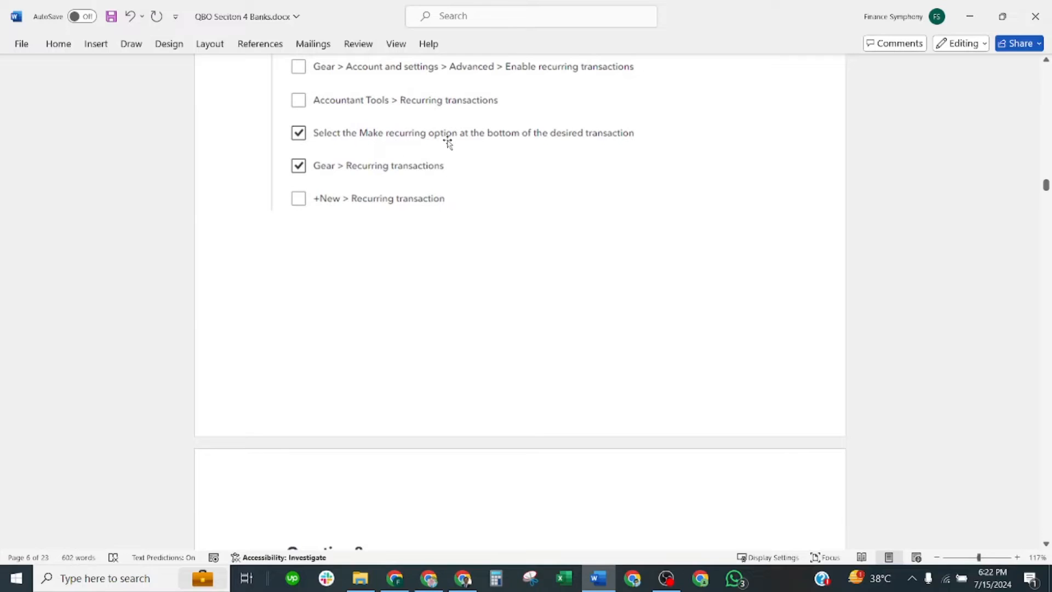
pyautogui.scroll(-3)
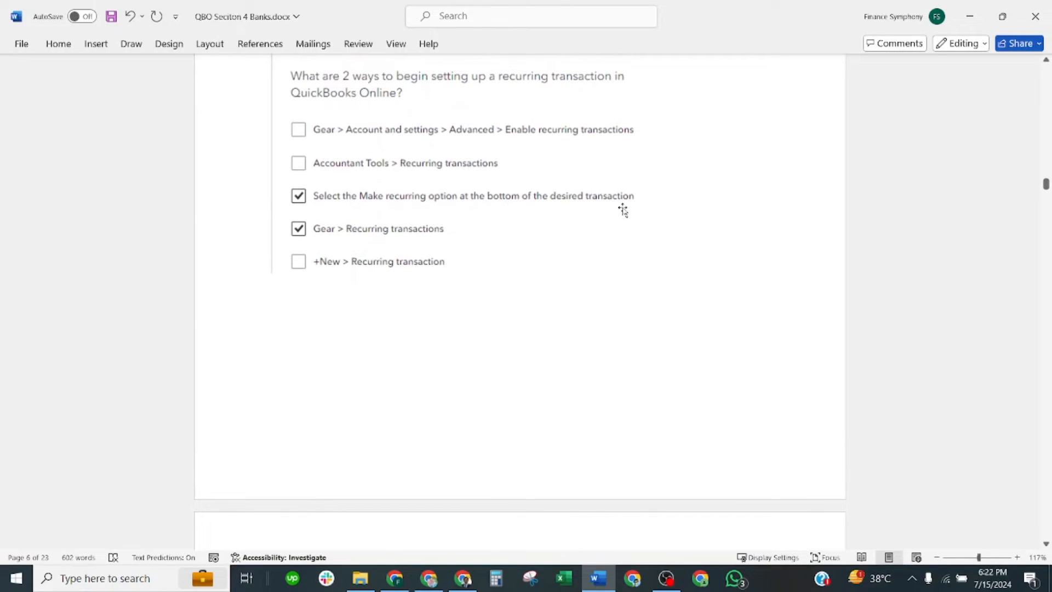
pyautogui.moveTo(322, 240)
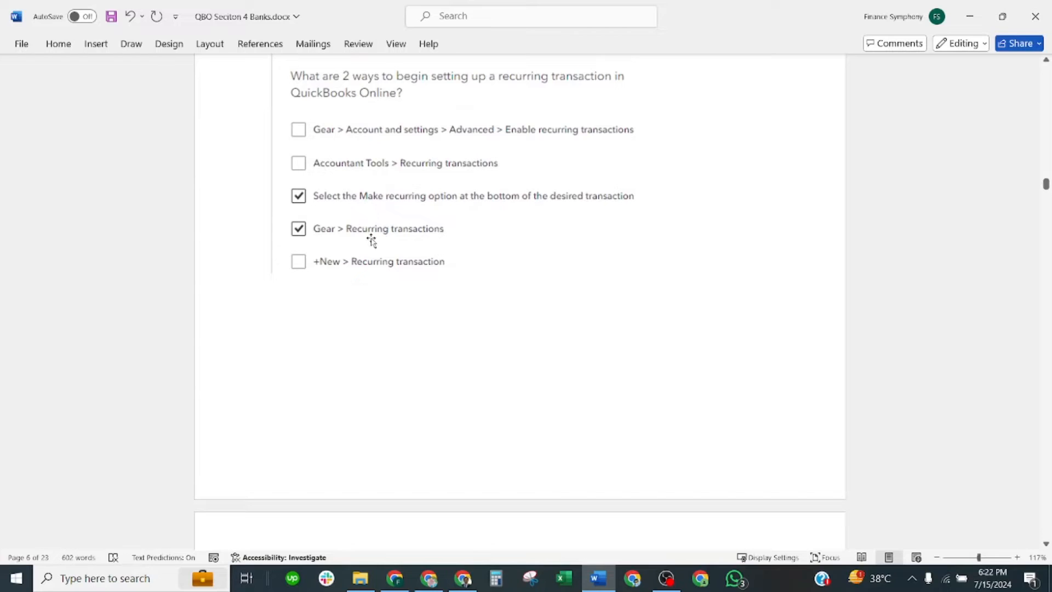
pyautogui.scroll(-3)
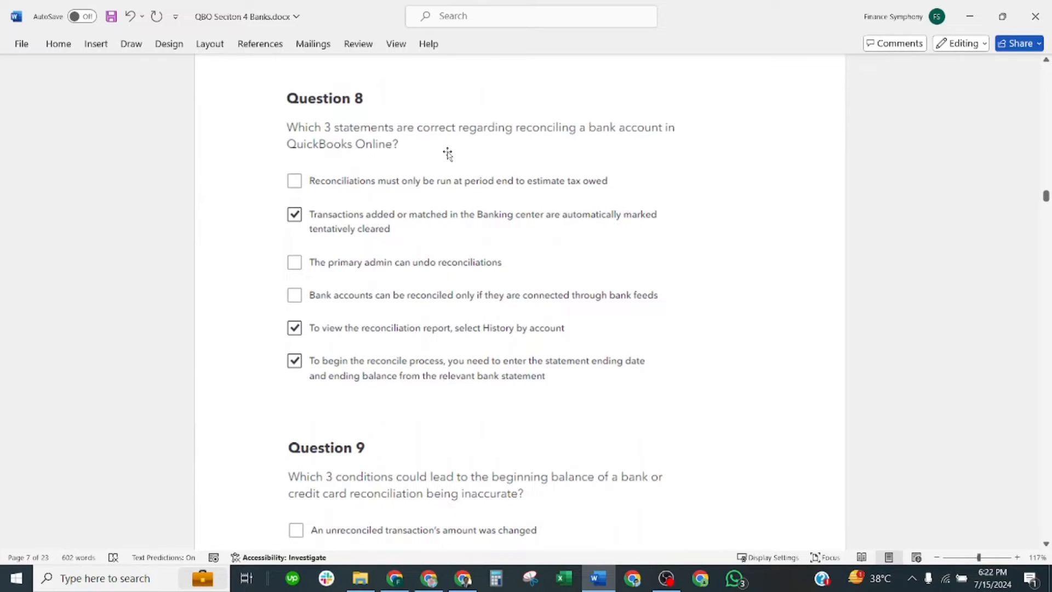
pyautogui.moveTo(561, 159)
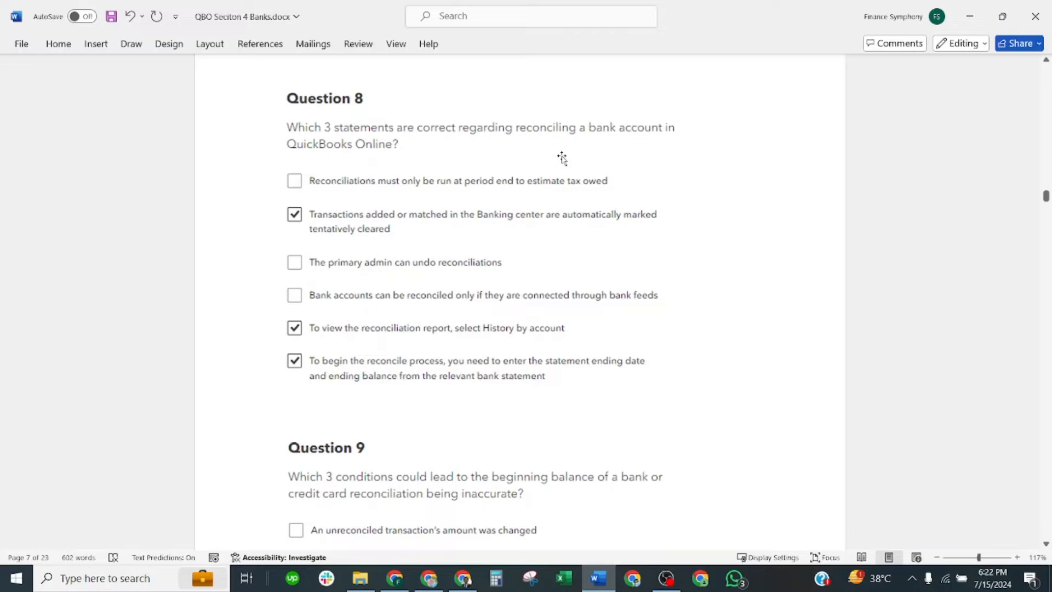
# Scroll to Question 8's three checked bank-reconciliation statements, then bring Question 9's first options into view
pyautogui.scroll(-3)
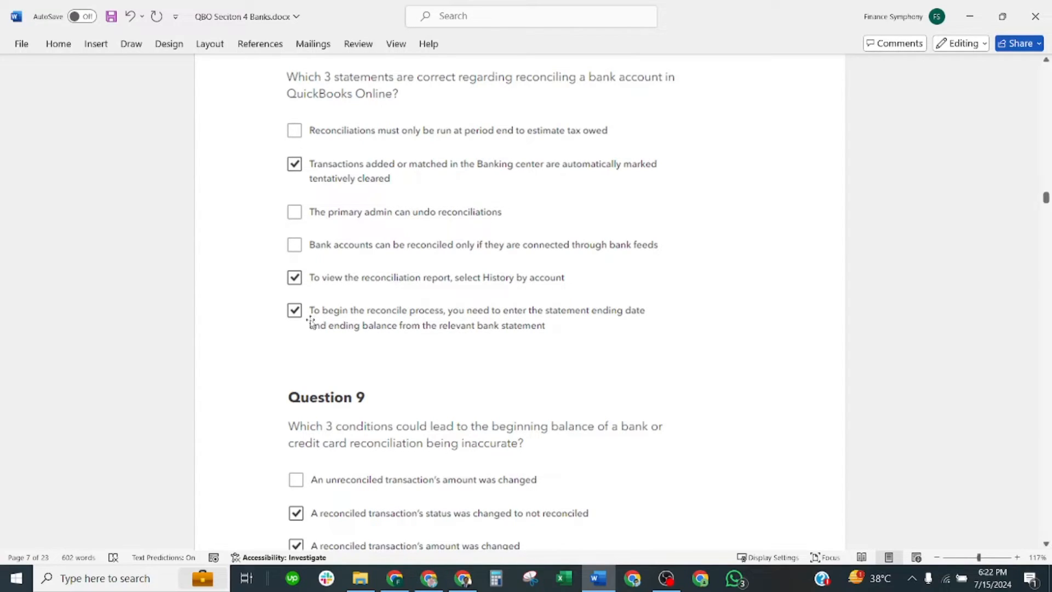
pyautogui.scroll(-3)
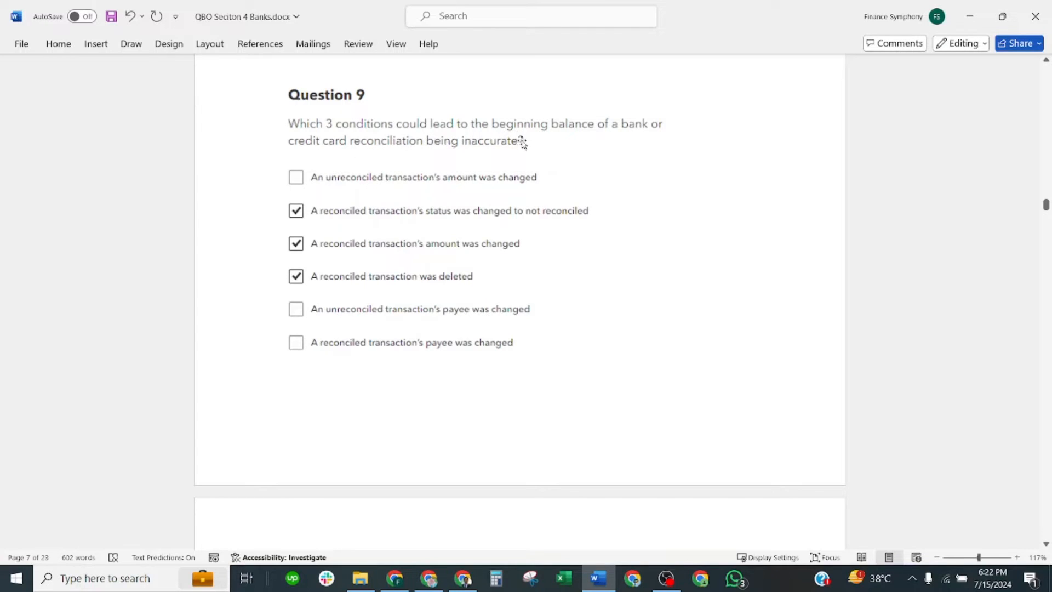
pyautogui.moveTo(441, 156)
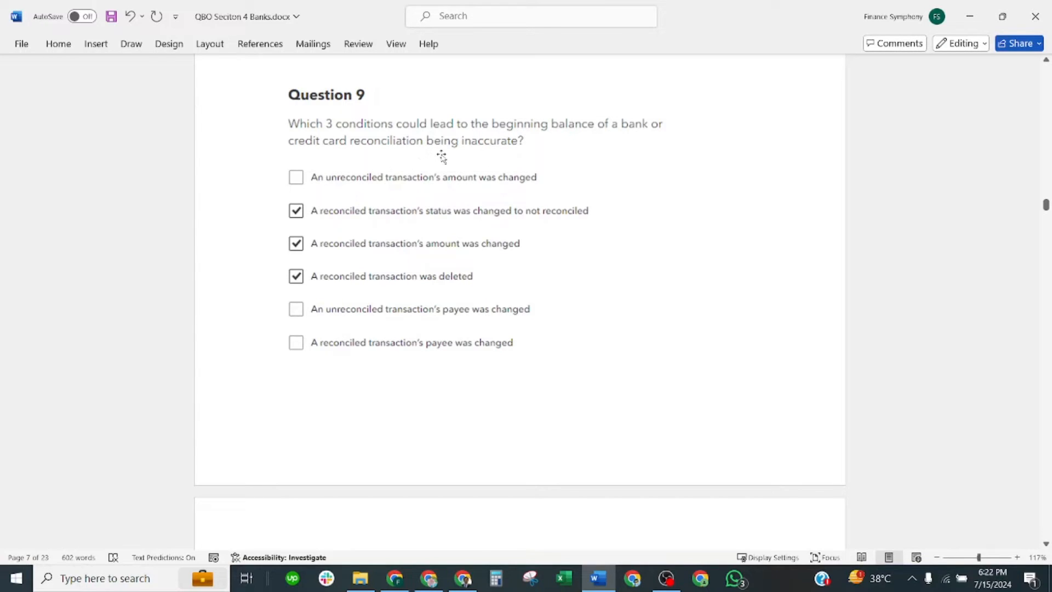
# Scroll through Question 9's checked conditions and down several pages to Question 13 on page 18
pyautogui.scroll(-3)
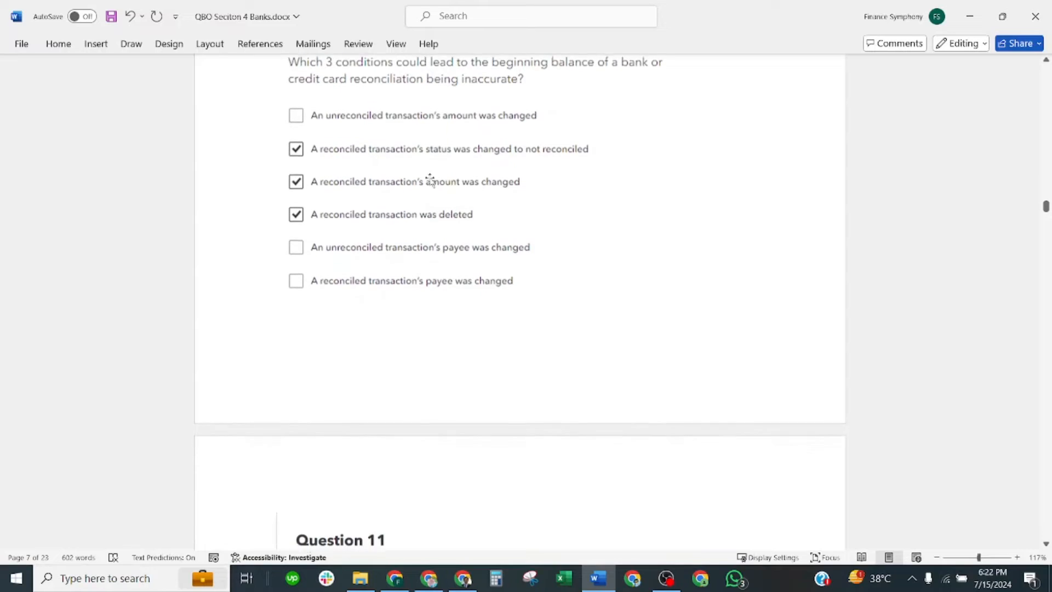
pyautogui.scroll(3)
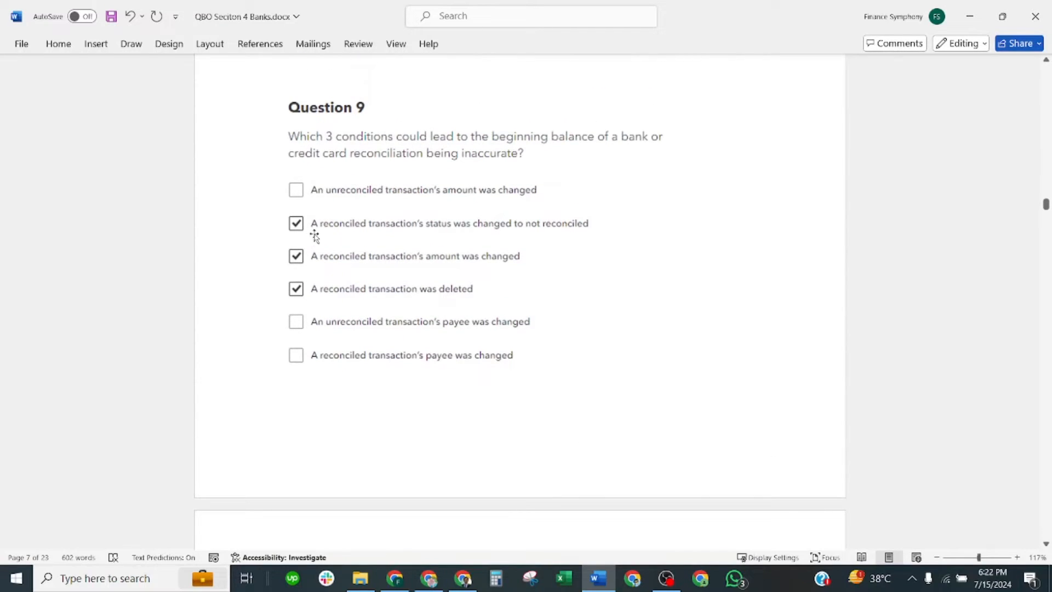
pyautogui.moveTo(505, 243)
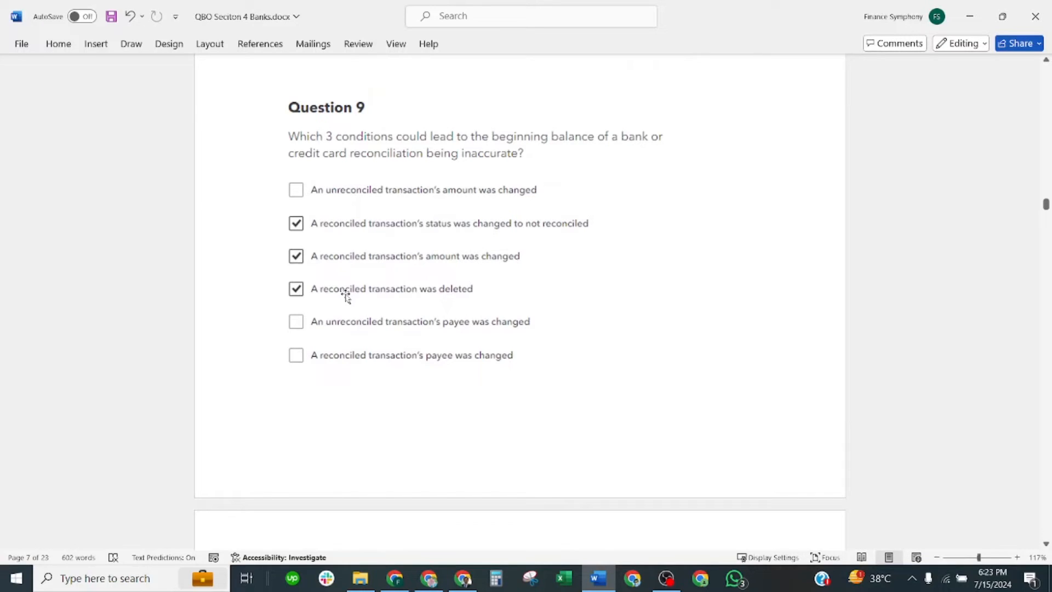
pyautogui.moveTo(439, 277)
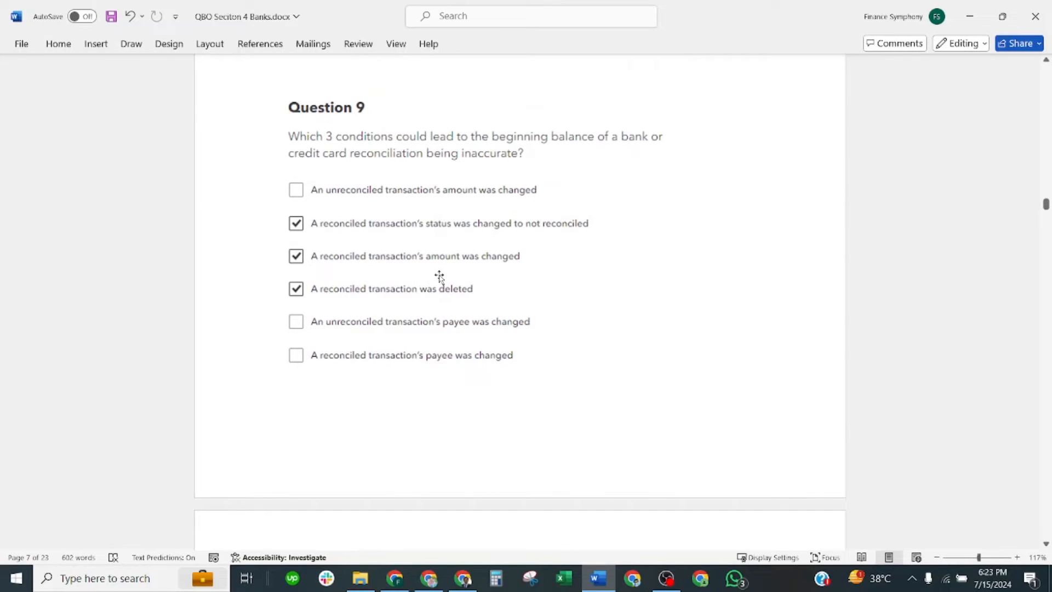
pyautogui.moveTo(324, 313)
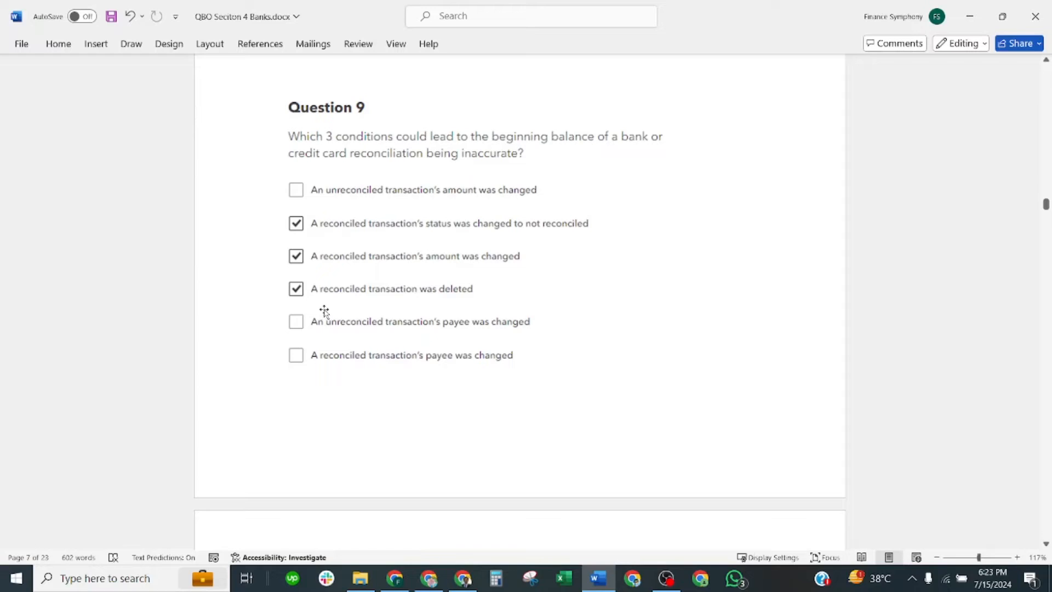
pyautogui.moveTo(447, 246)
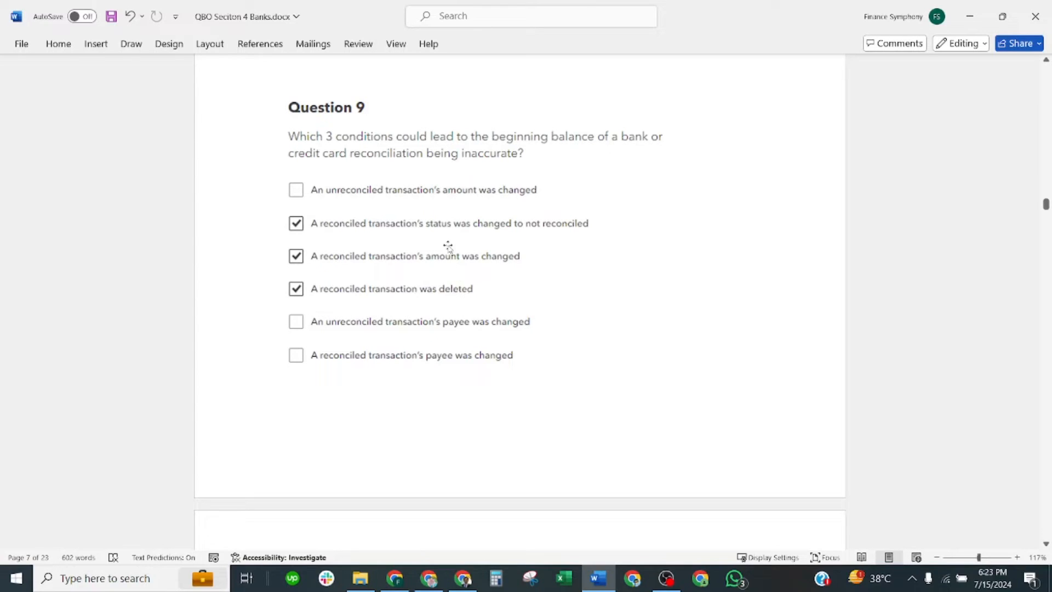
pyautogui.scroll(-3)
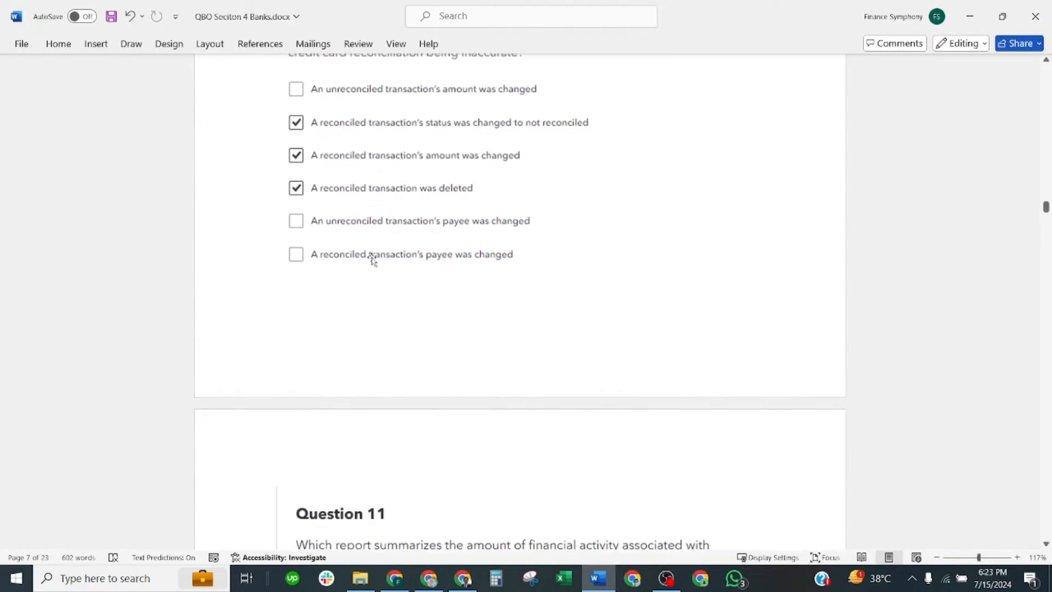
pyautogui.scroll(-3)
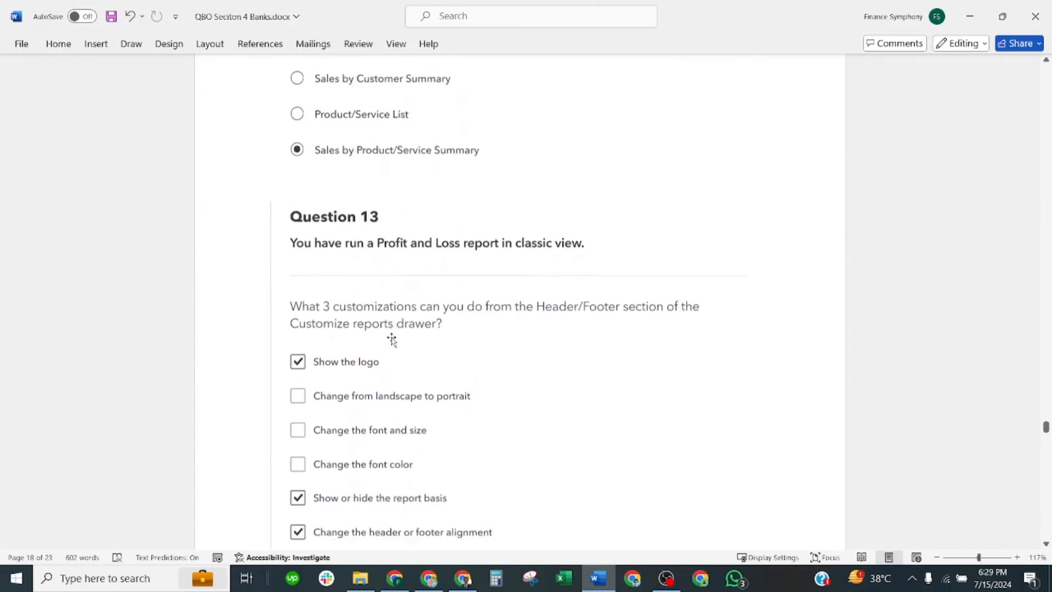
# Scroll to show all of Question 13's header/footer options, then down until Question 14 begins
pyautogui.scroll(-3)
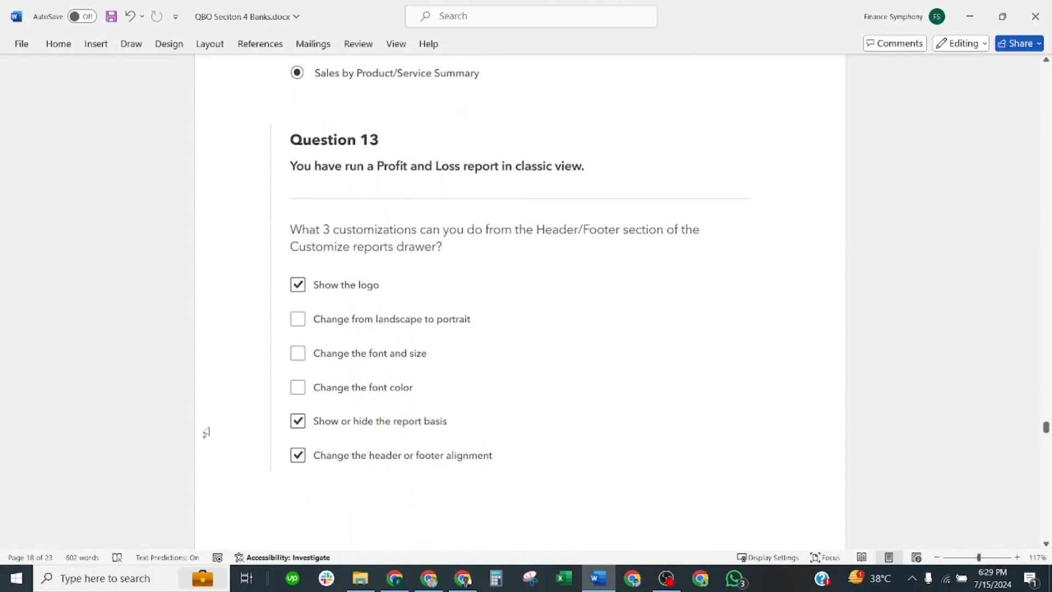
pyautogui.moveTo(196, 439)
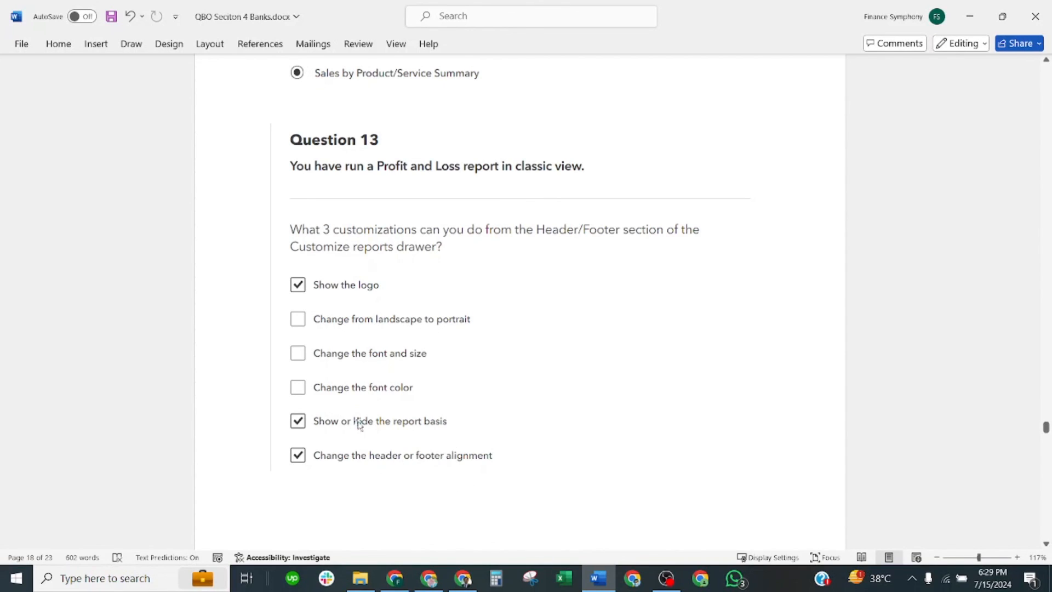
pyautogui.scroll(-3)
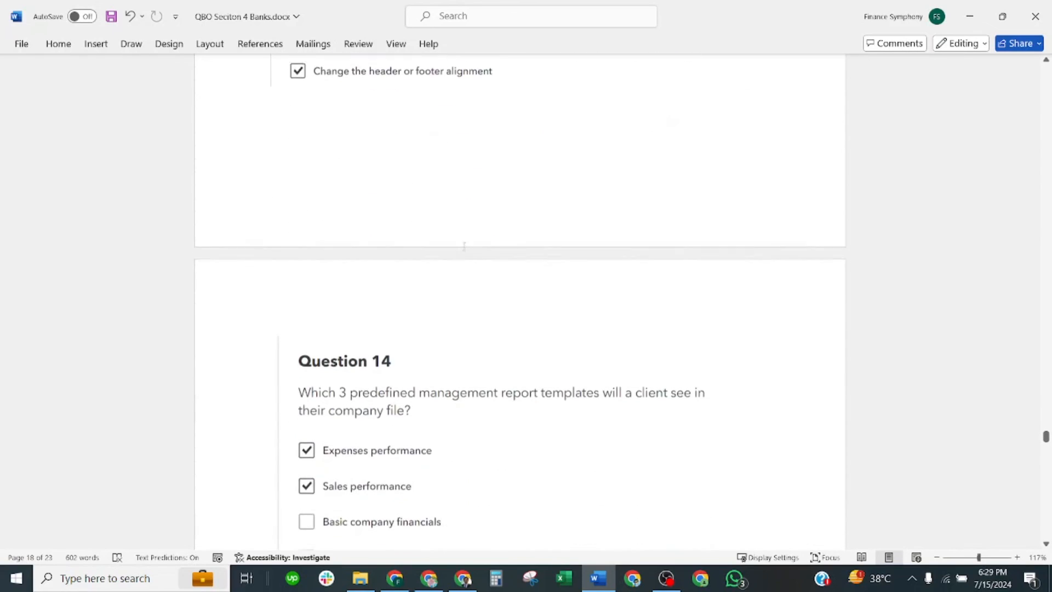
# Scroll to show Question 14's checked answers Expenses performance, Sales performance and Company overview
pyautogui.scroll(-3)
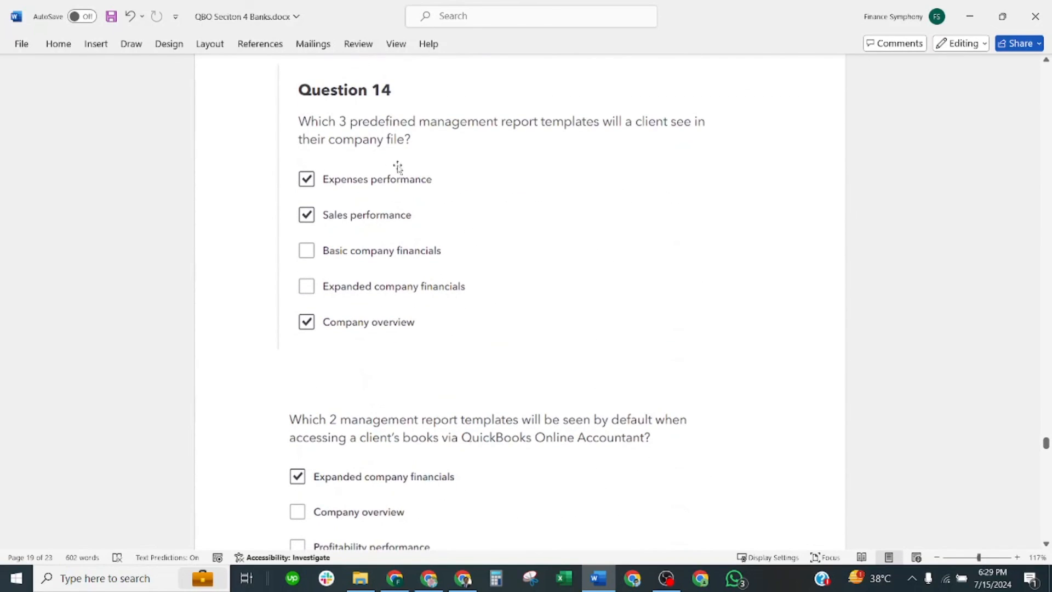
pyautogui.moveTo(623, 146)
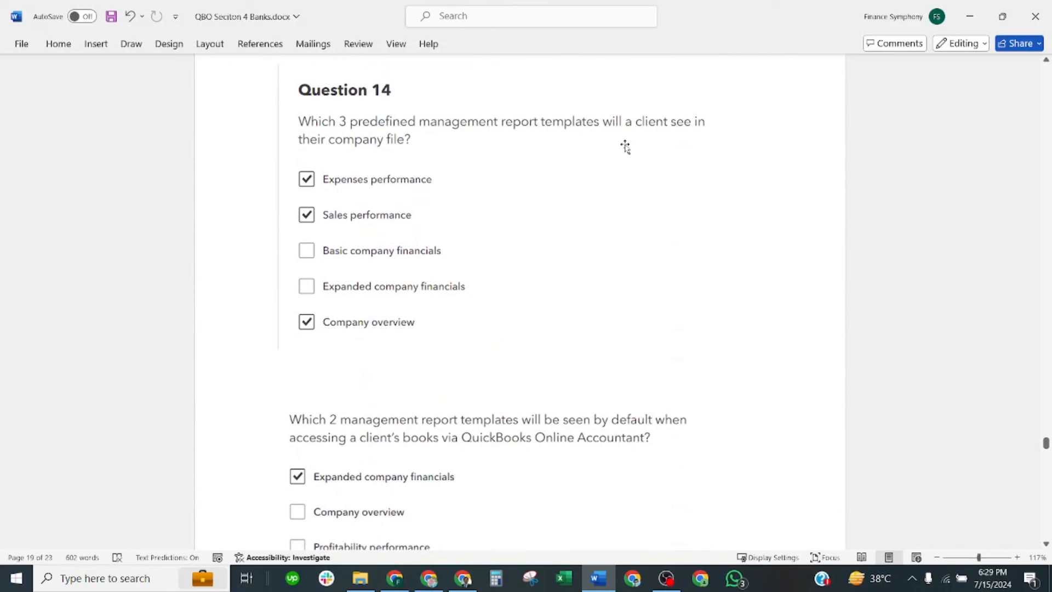